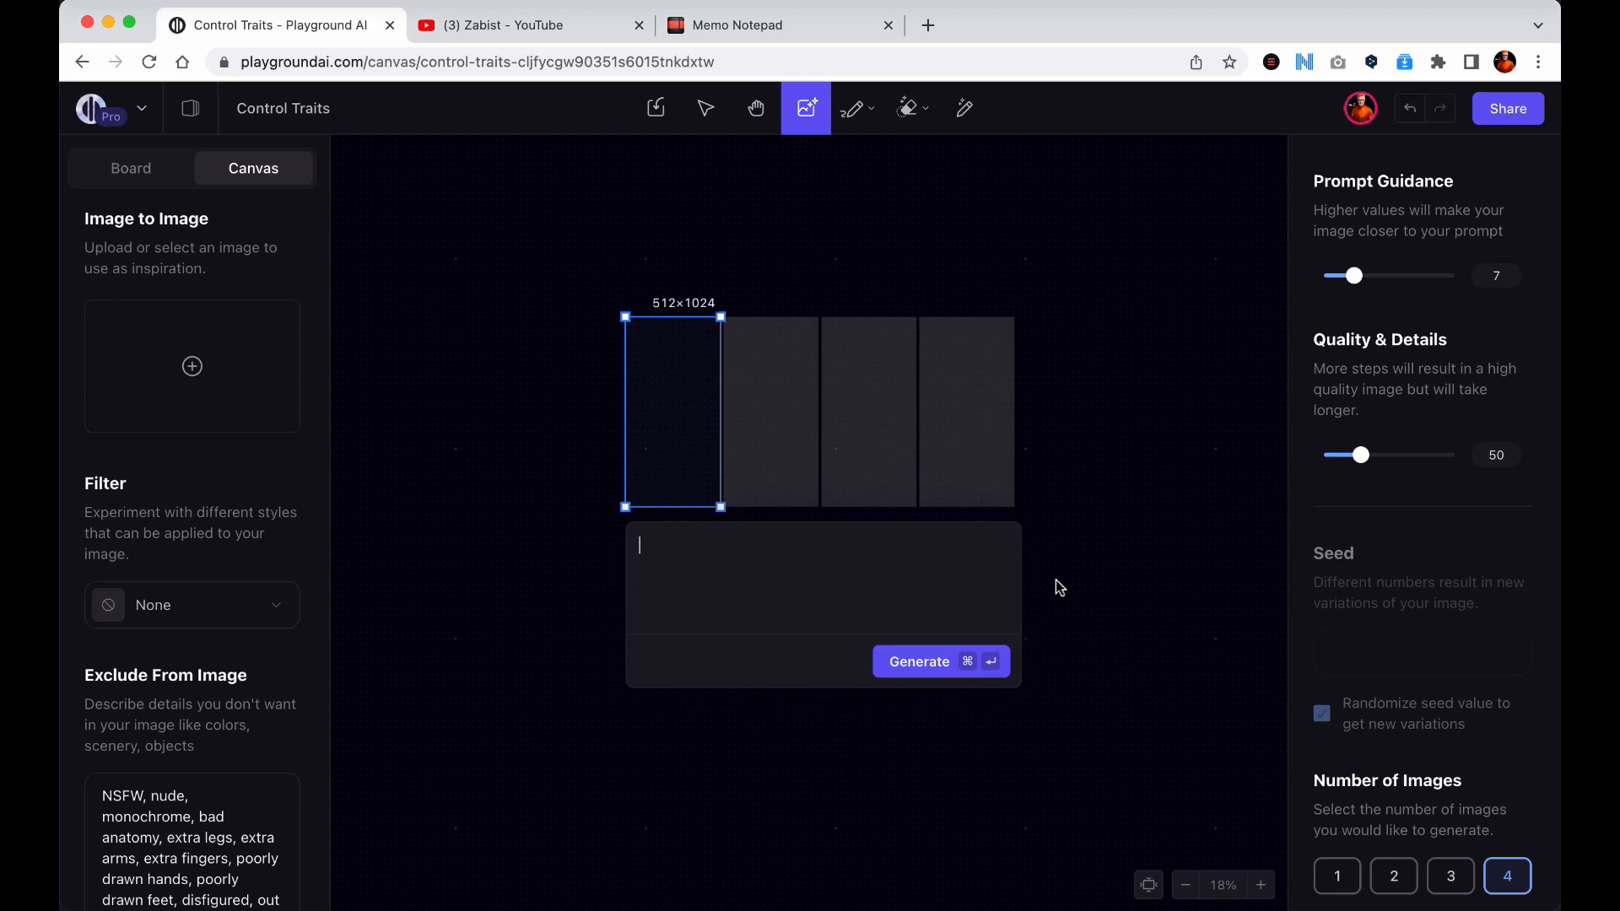
mouse_move(1048, 592)
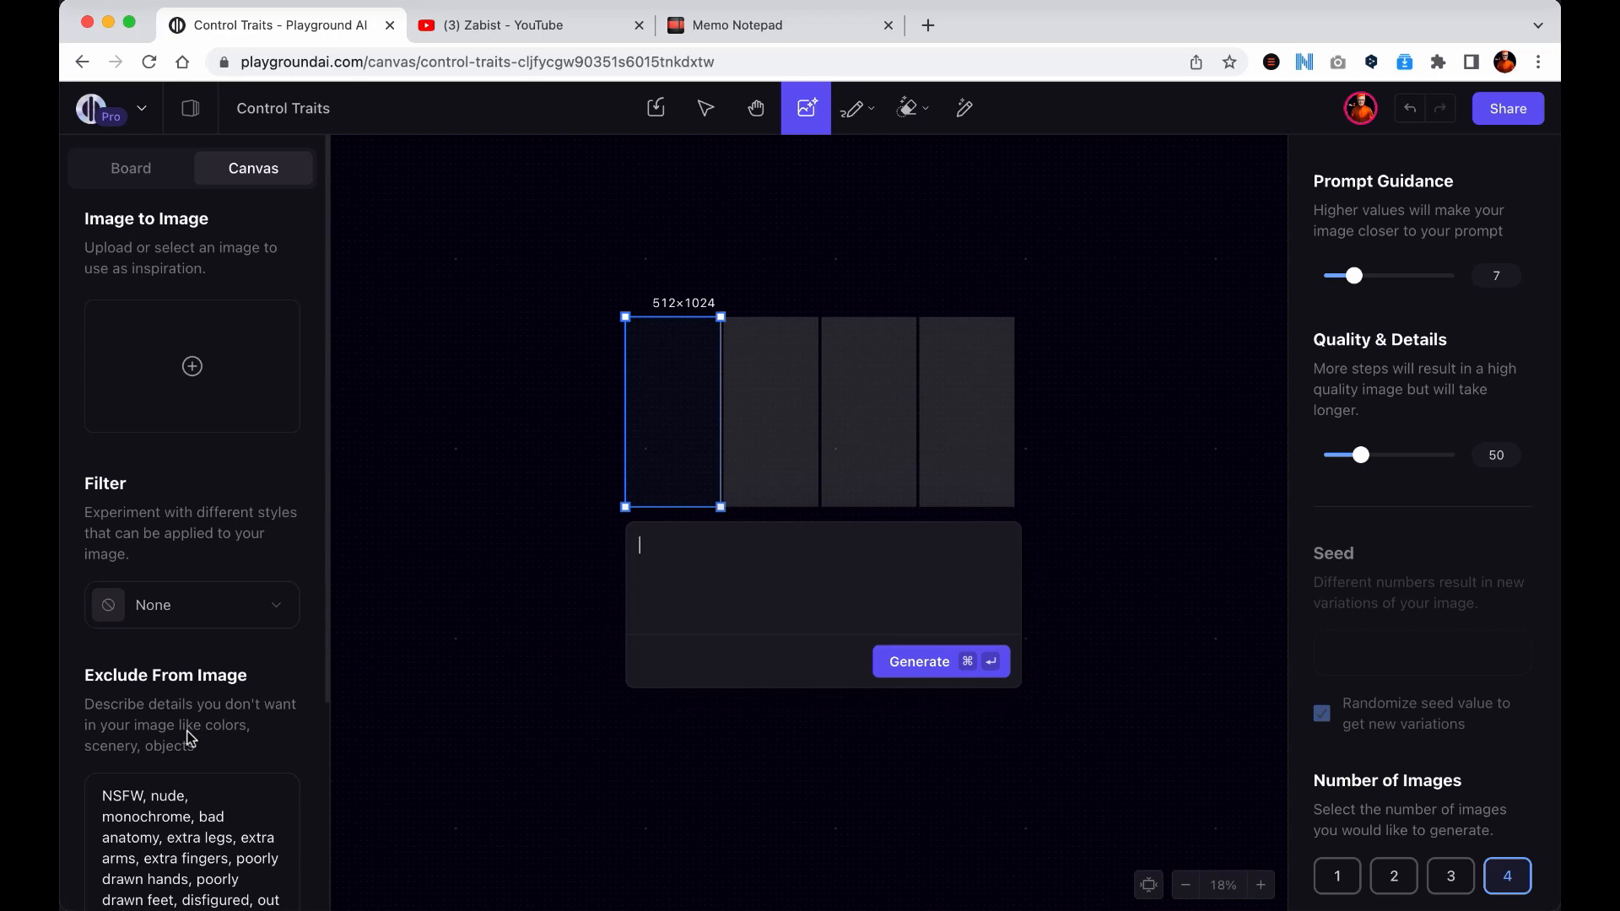
Add a new control trait and upload the pencil-sketch PNG from REF IMAGES as its reference.
scroll("down", 3)
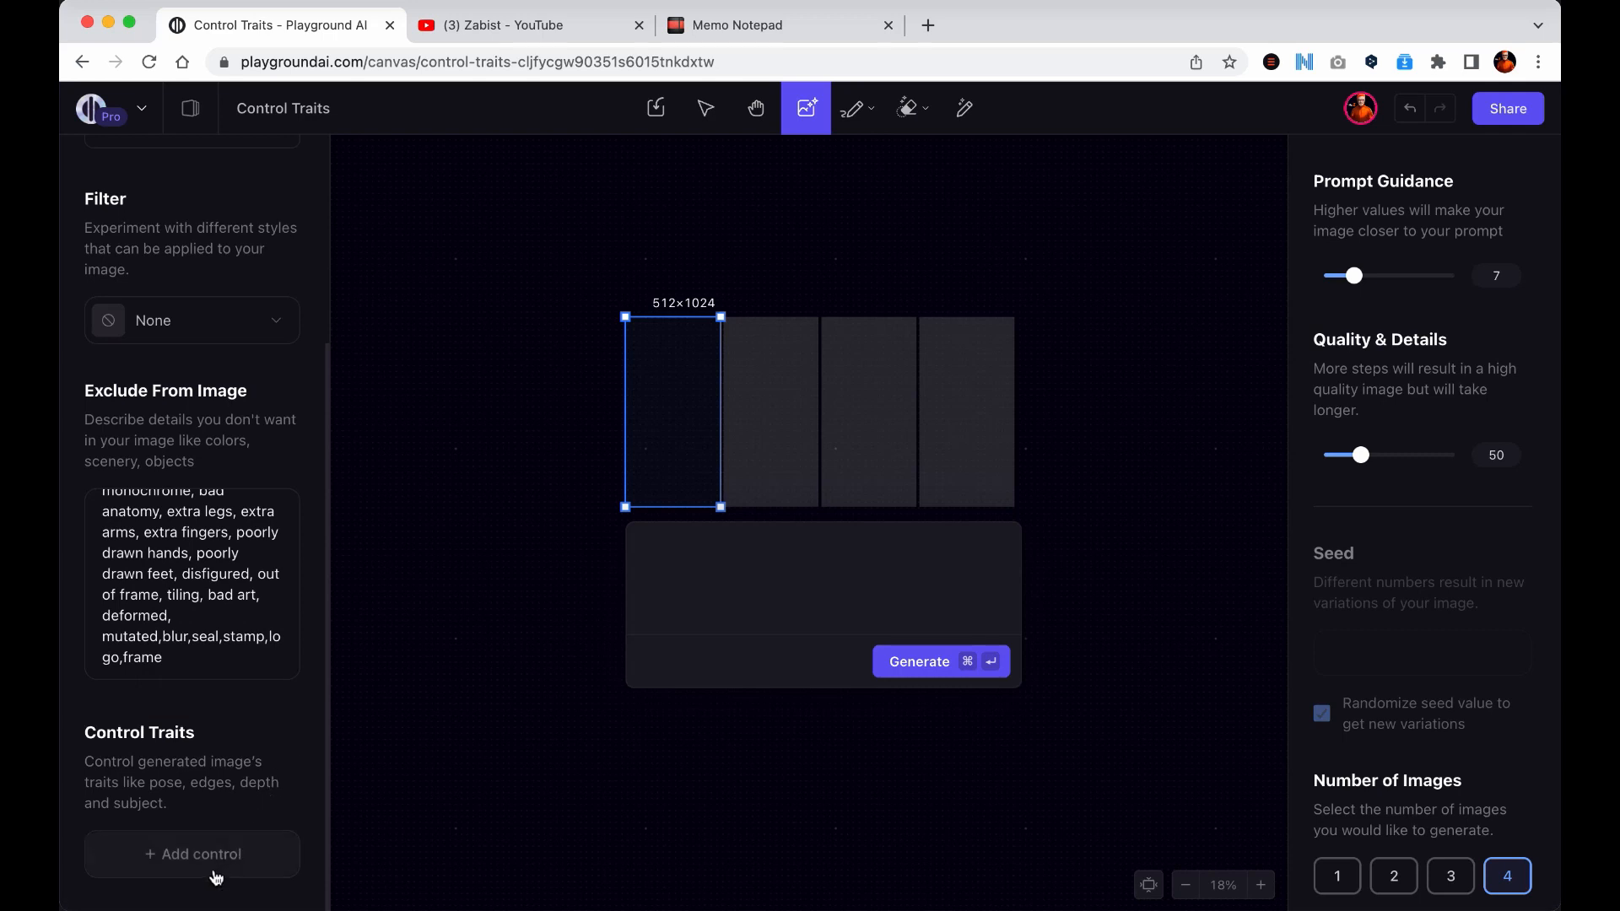
left_click(193, 854)
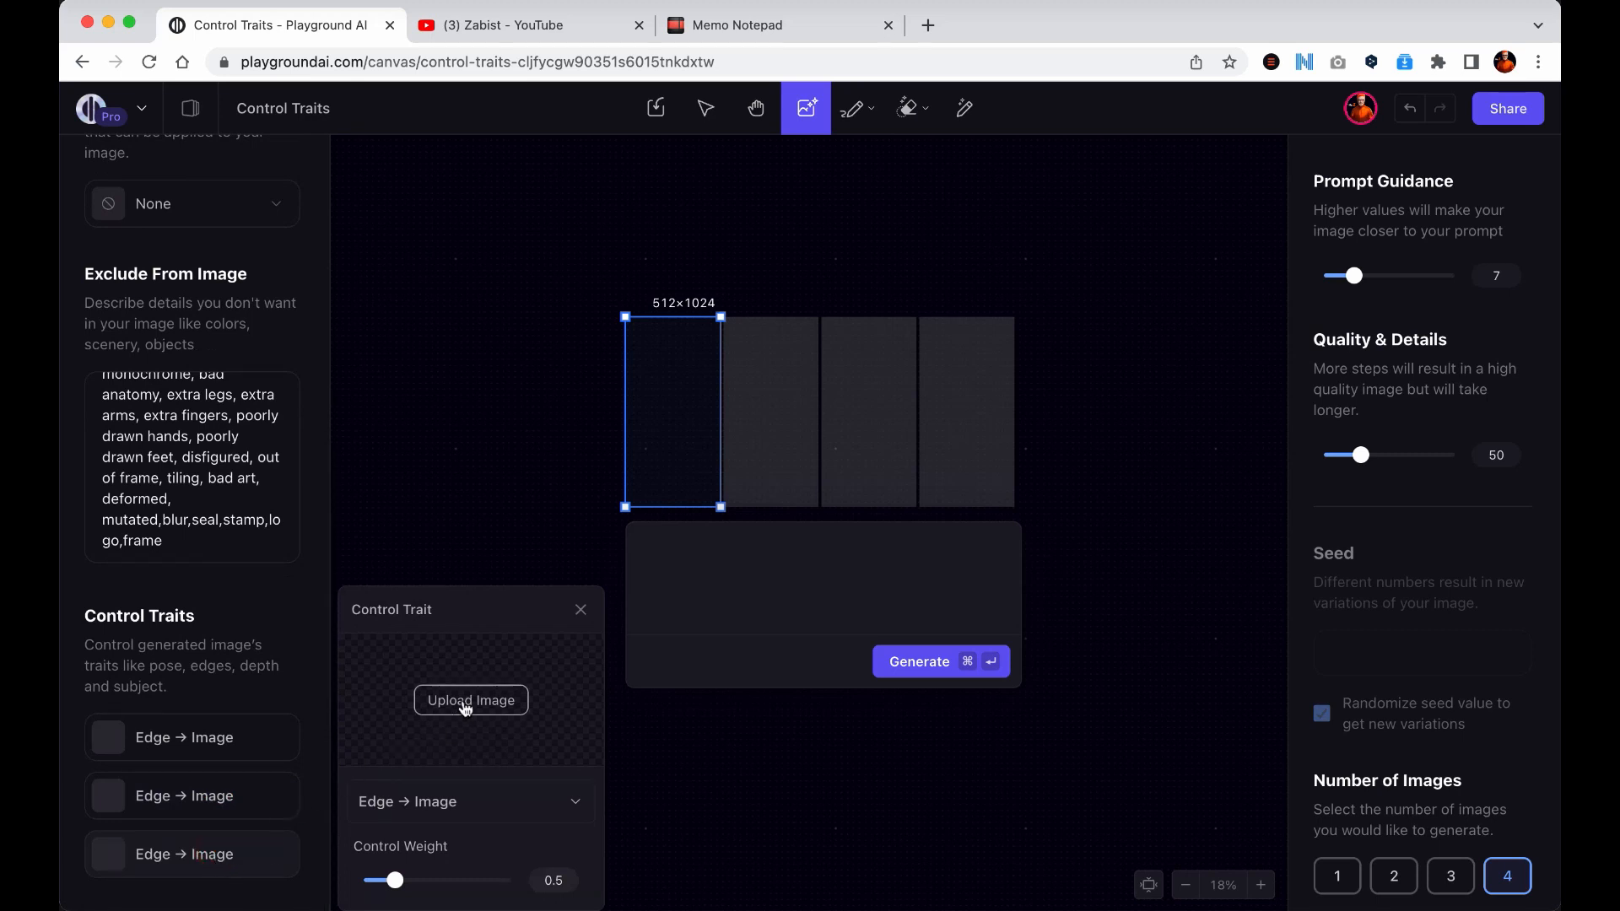
left_click(471, 699)
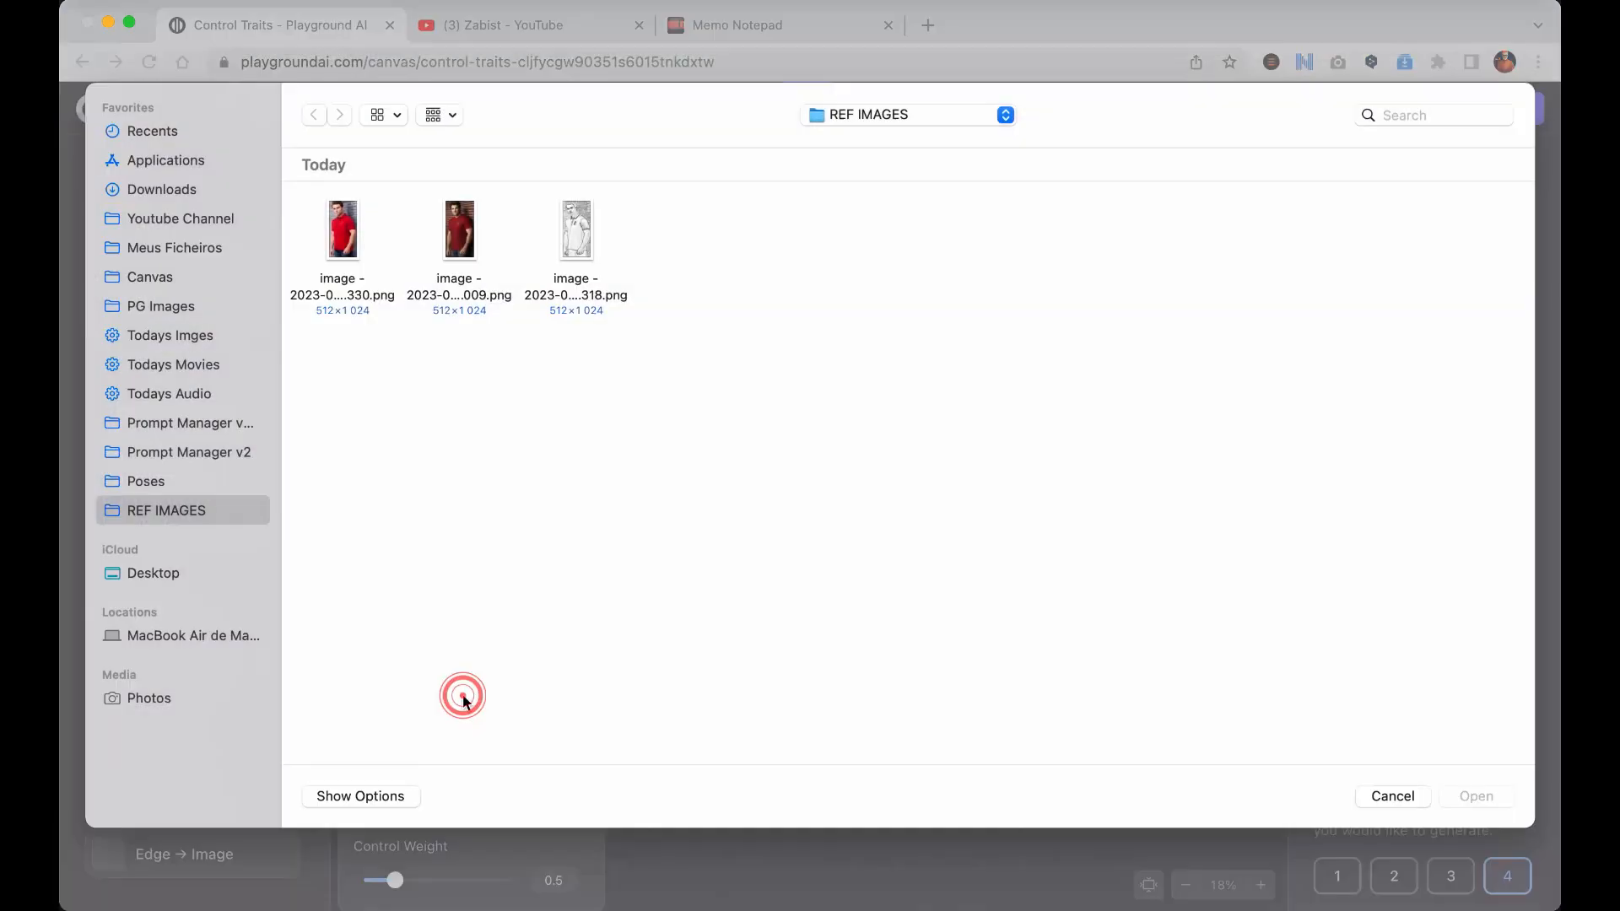
left_click(575, 227)
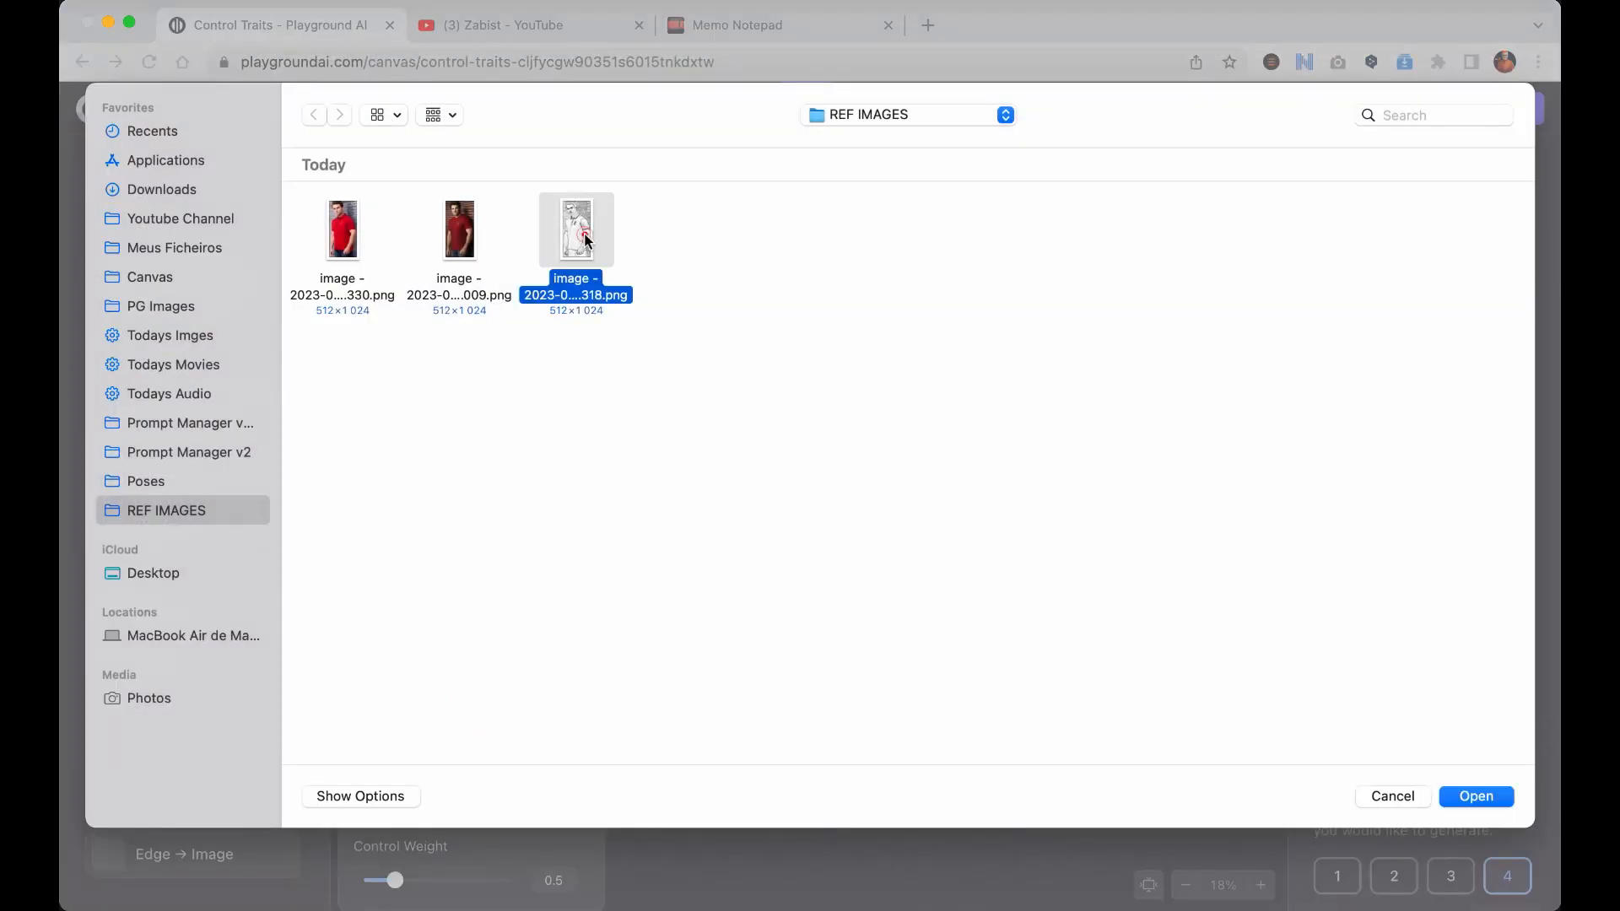
left_click(1475, 795)
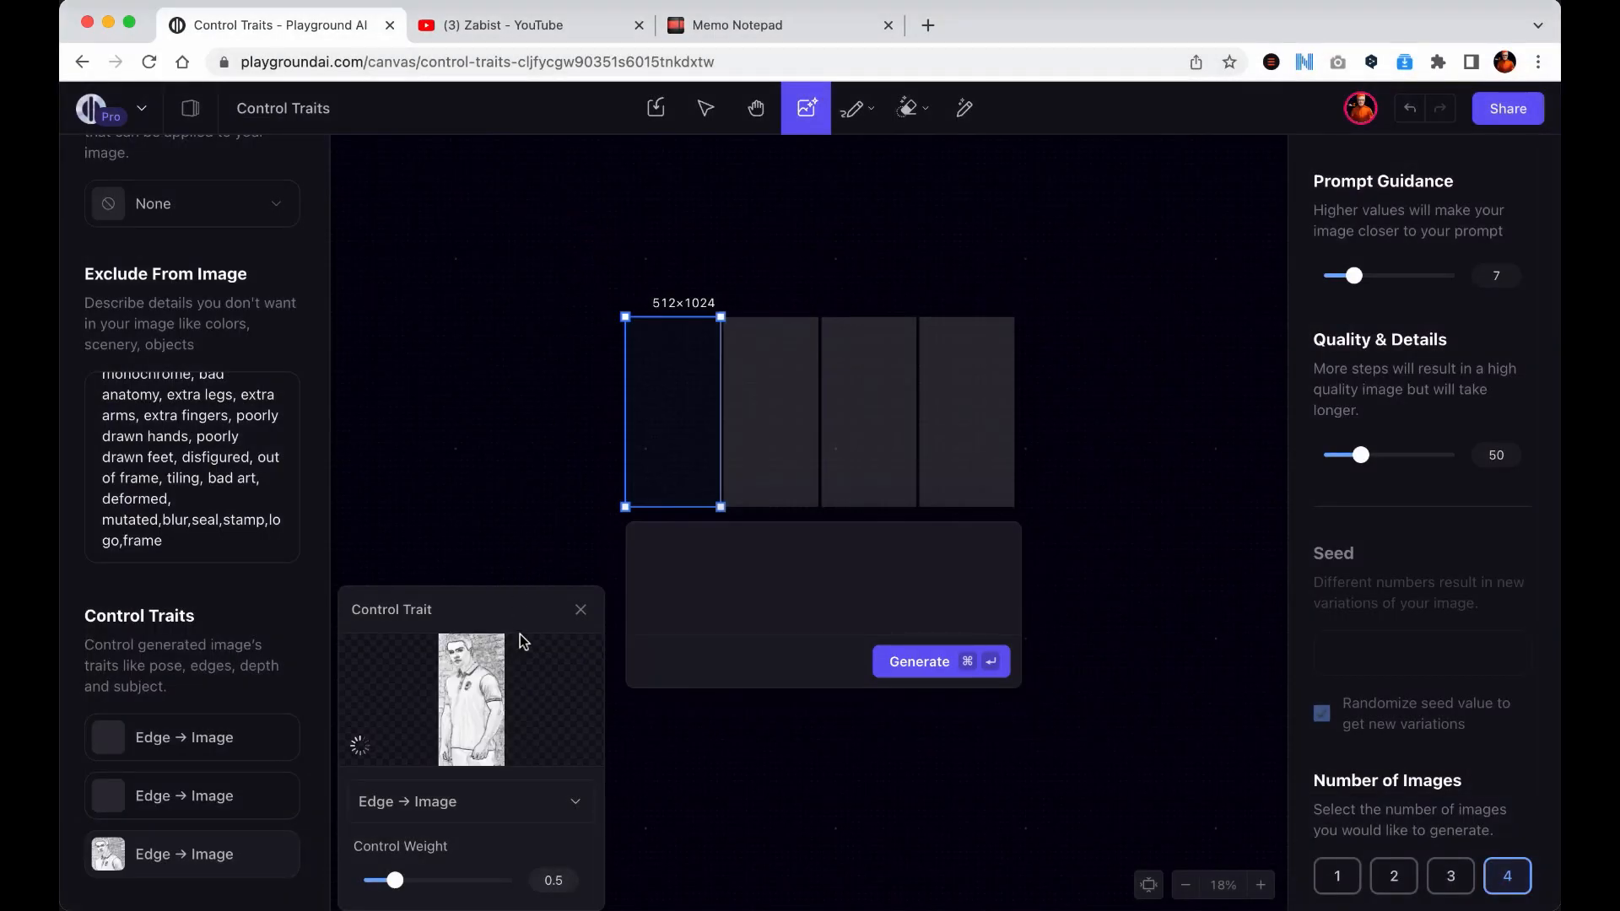
Keep Edge → Image as the trait type and raise its control weight to about 0.6.
left_click(471, 801)
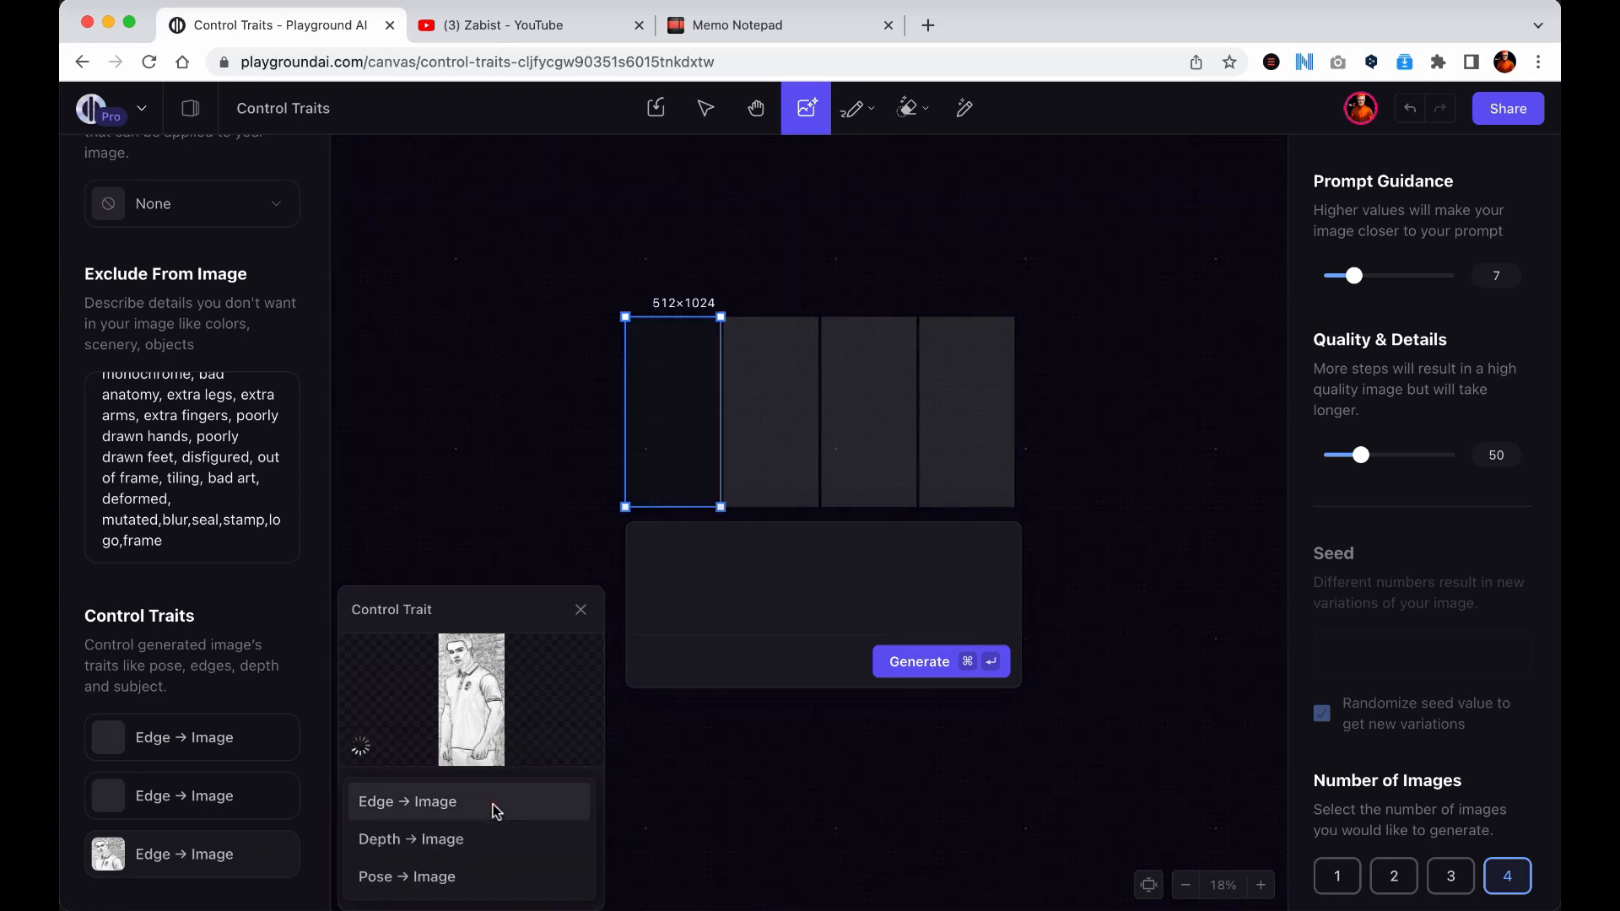
mouse_move(481, 839)
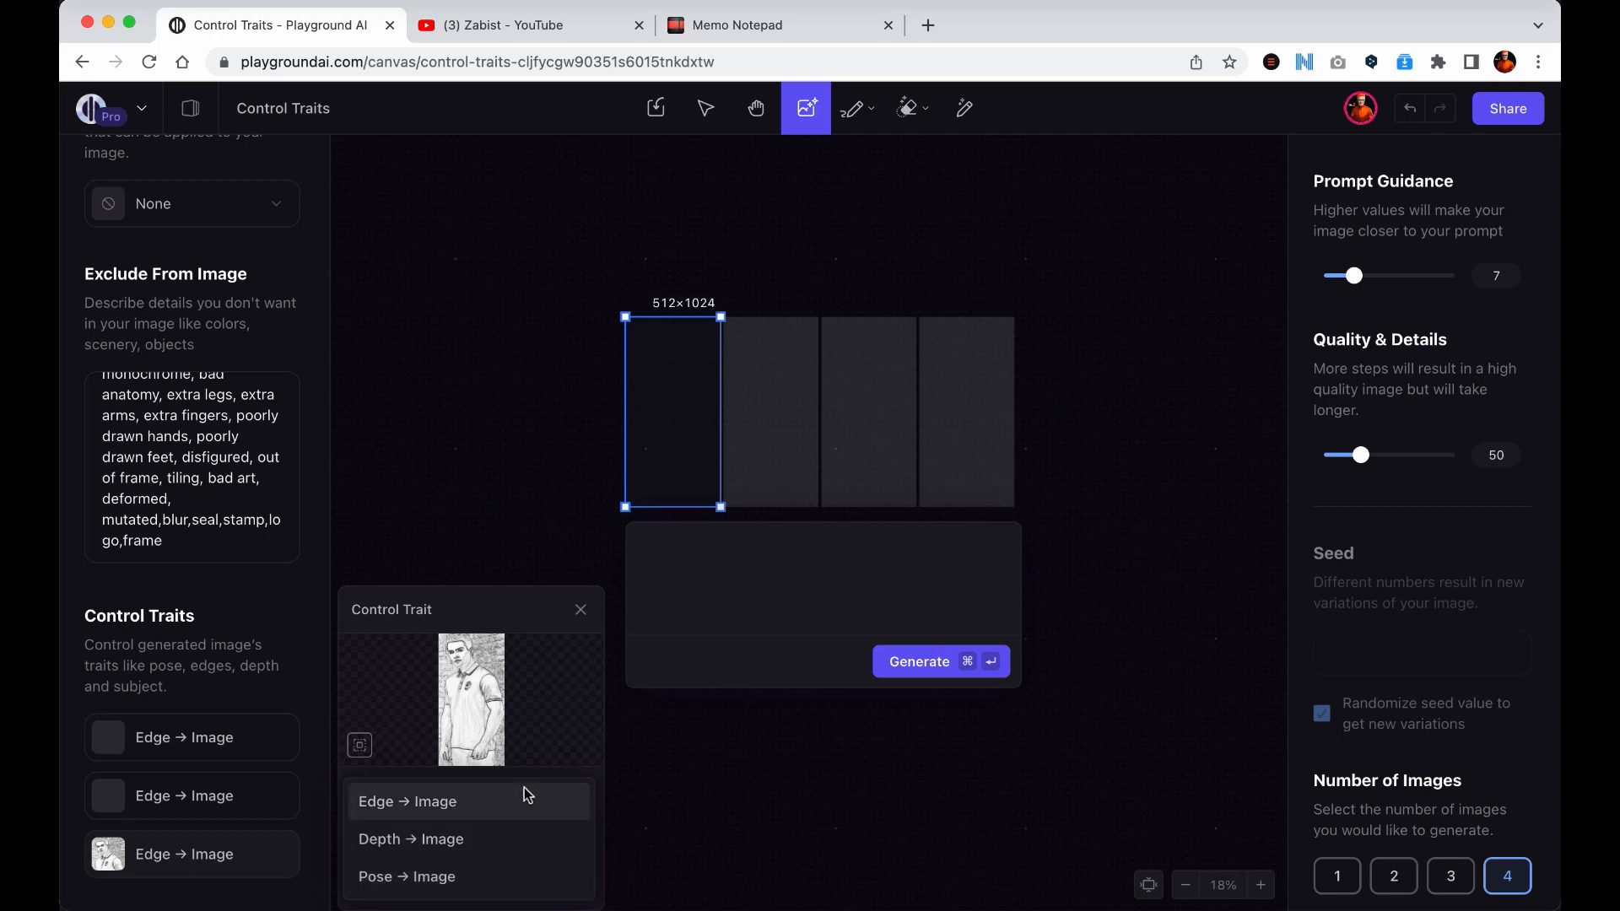
left_click(407, 800)
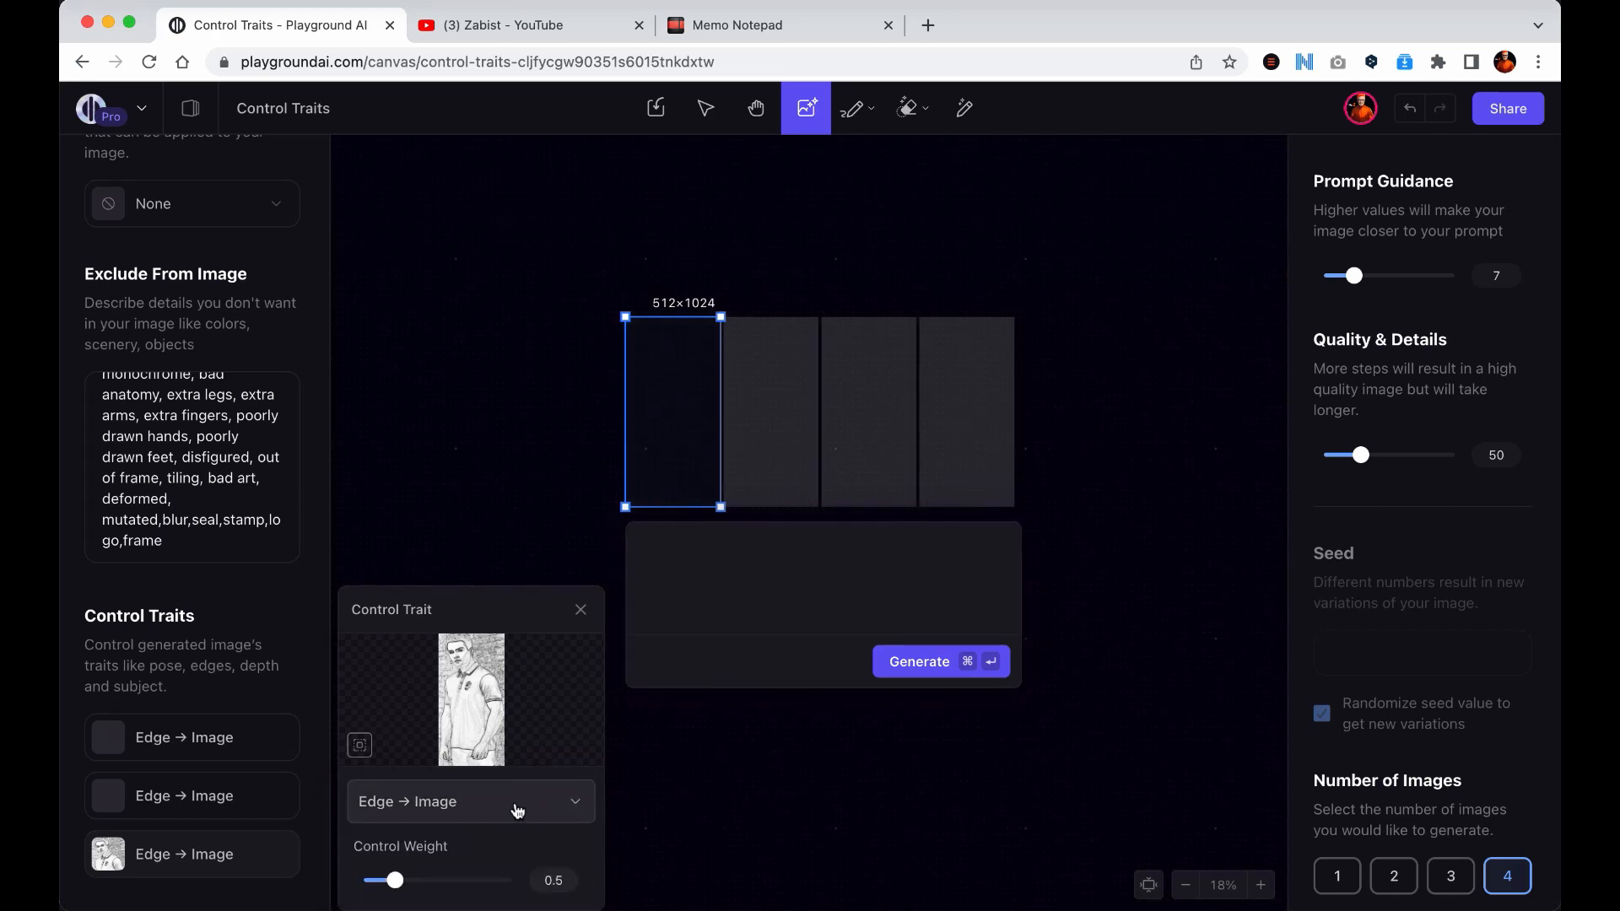
mouse_move(502, 872)
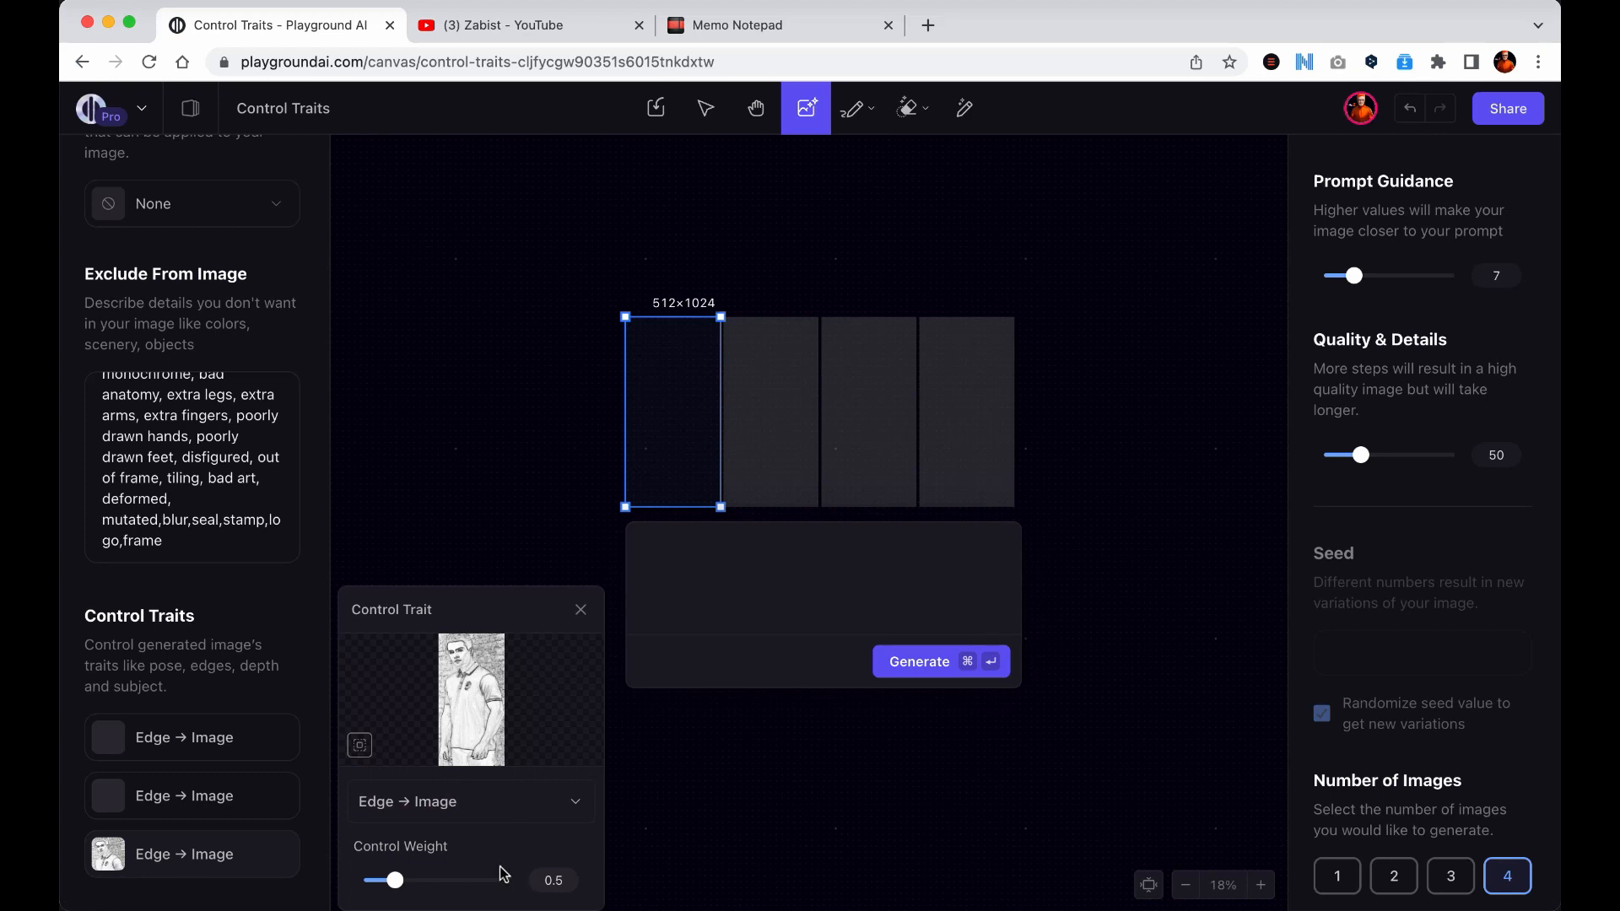
mouse_move(405, 886)
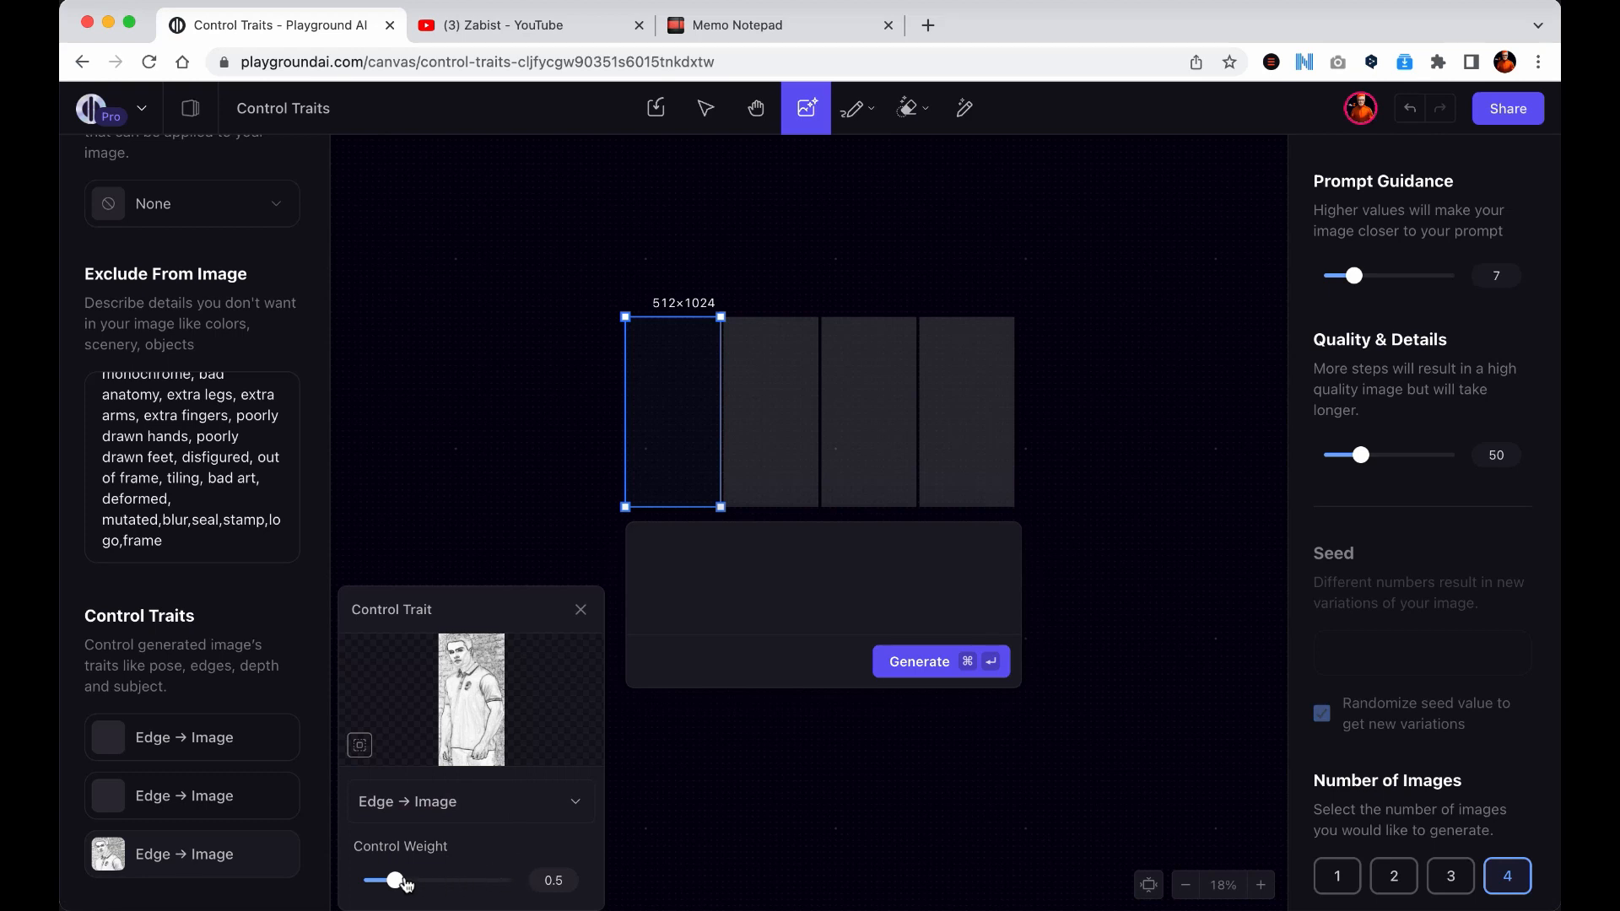
left_click_drag(391, 879, 401, 879)
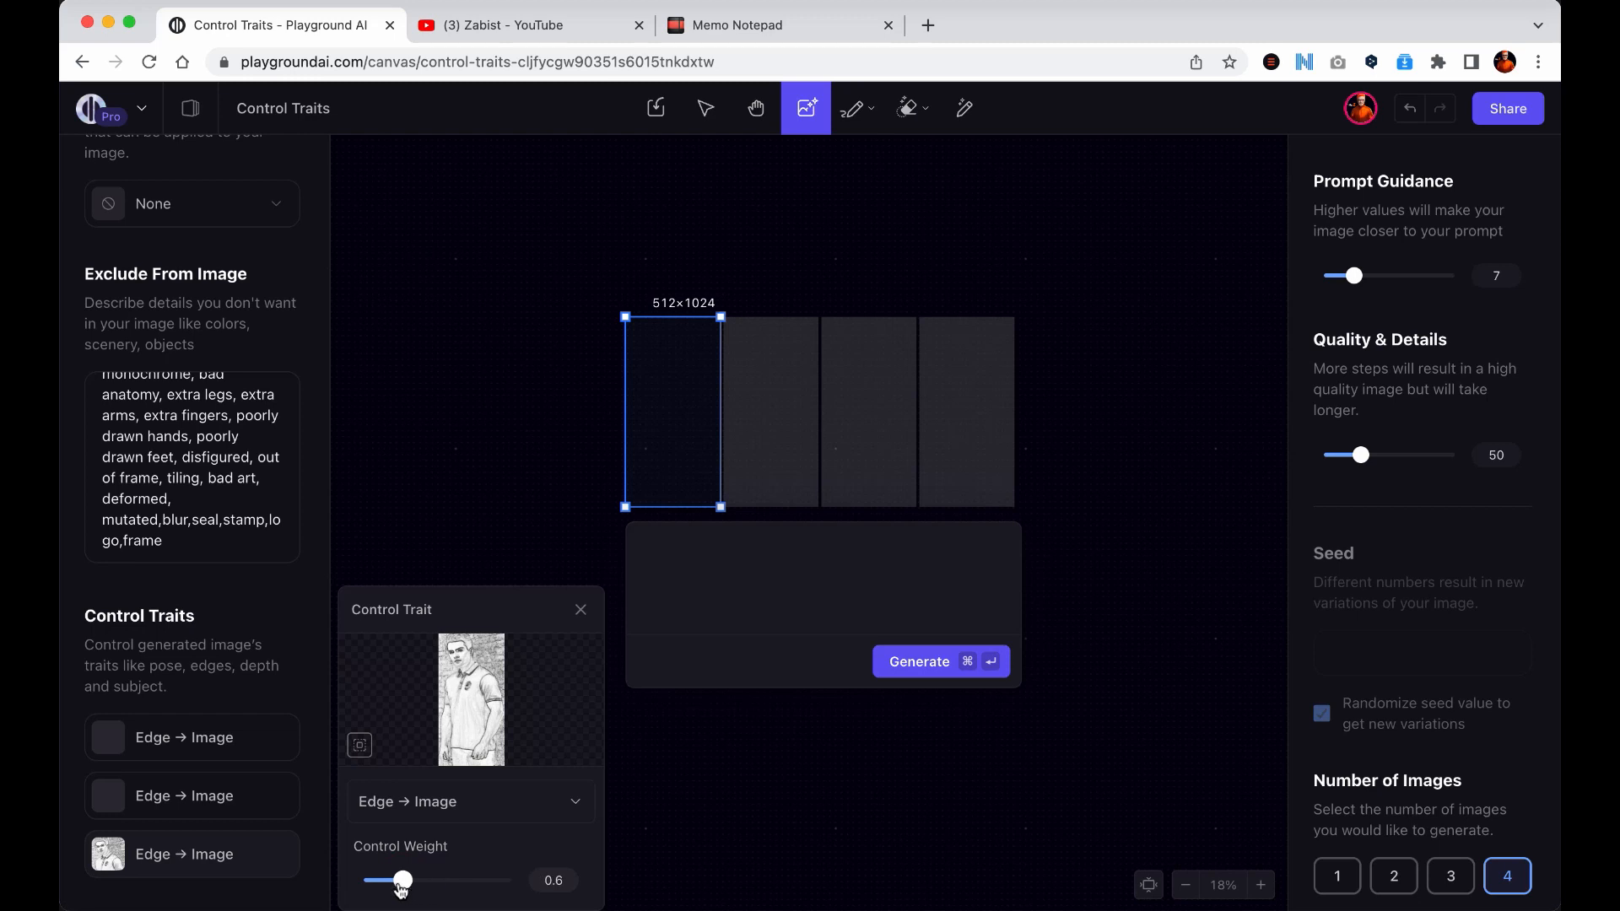
left_click_drag(402, 880, 395, 879)
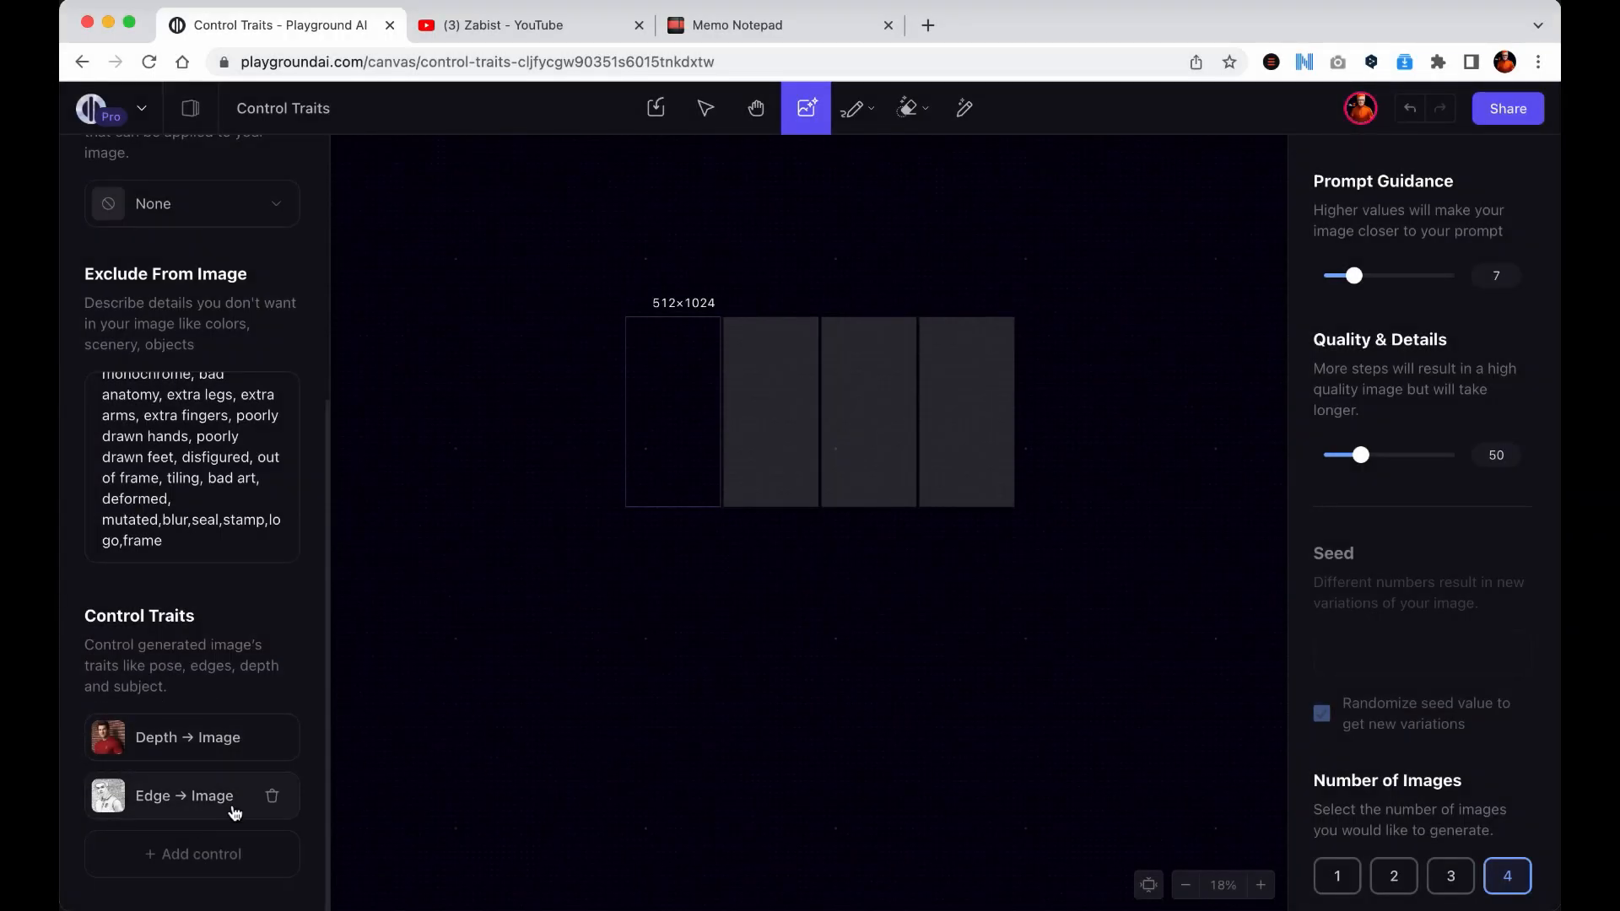
Review the depth and edge traits, preview the edge map, and leave only the Edge trait at weight 0.5.
left_click(176, 737)
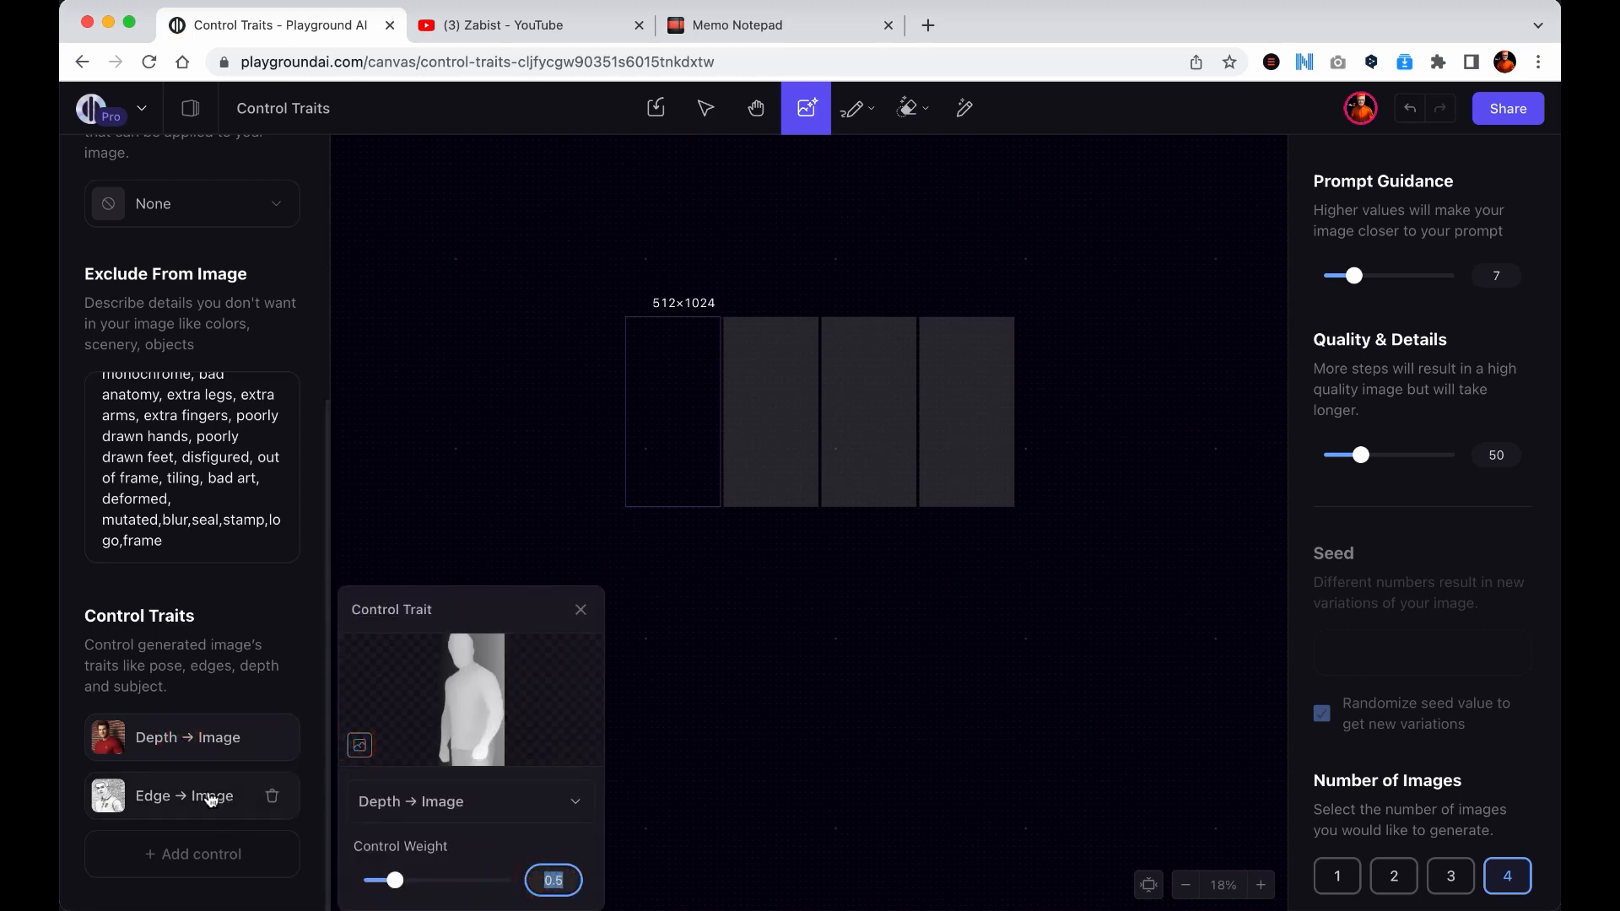
left_click(184, 795)
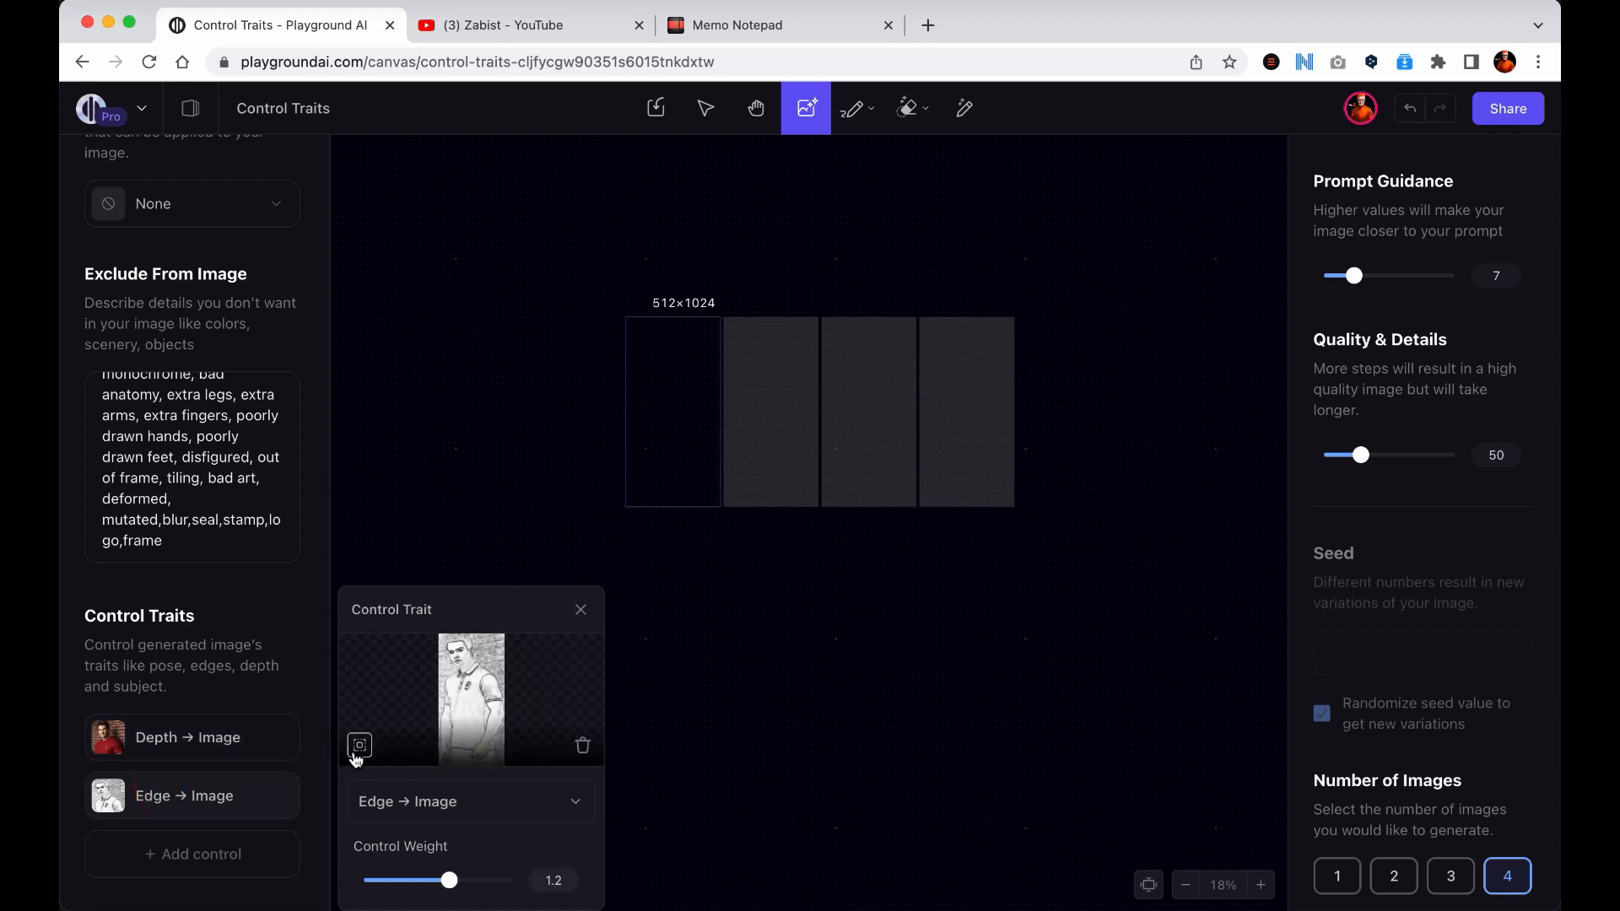
left_click(357, 744)
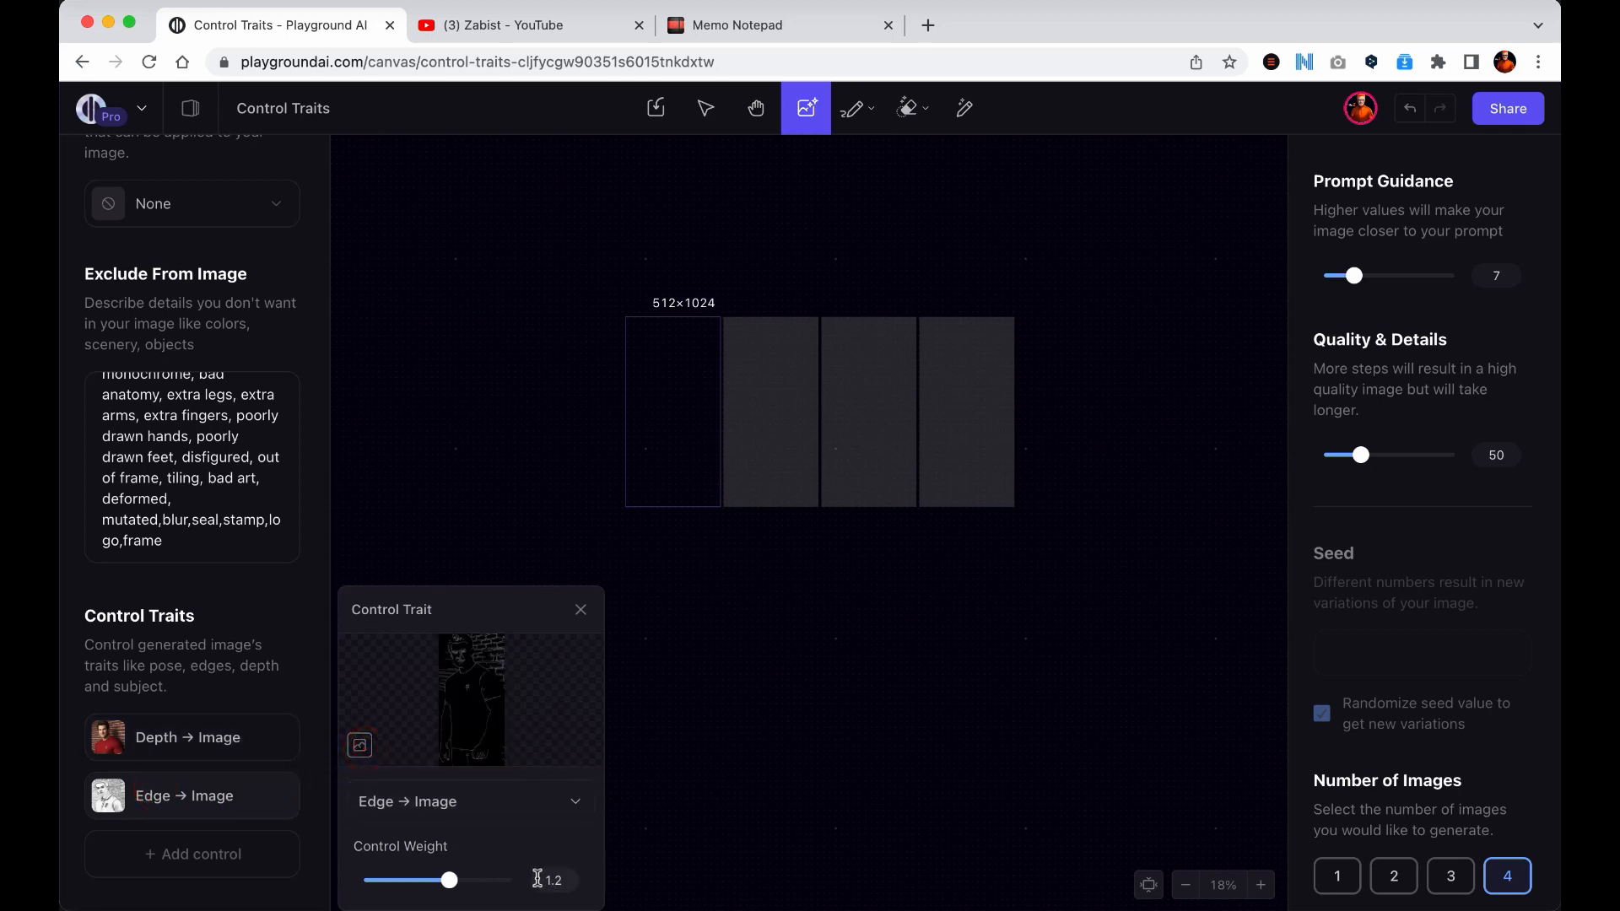
left_click(555, 879)
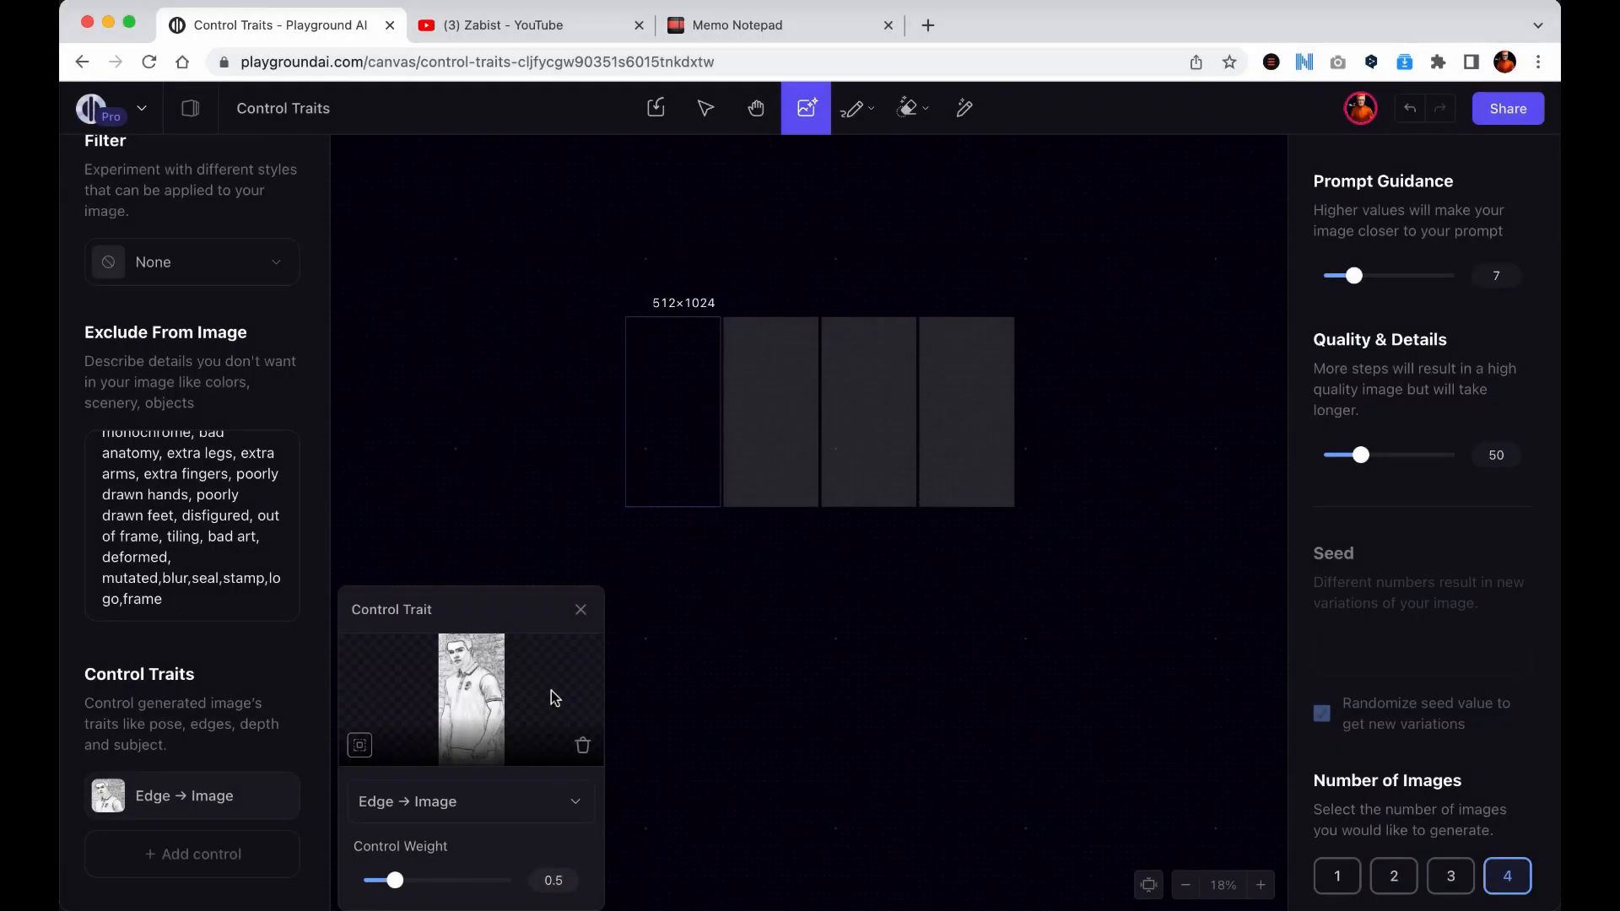
Toggle Show image on the edge trait to preview and hide the extracted edge map.
left_click(358, 746)
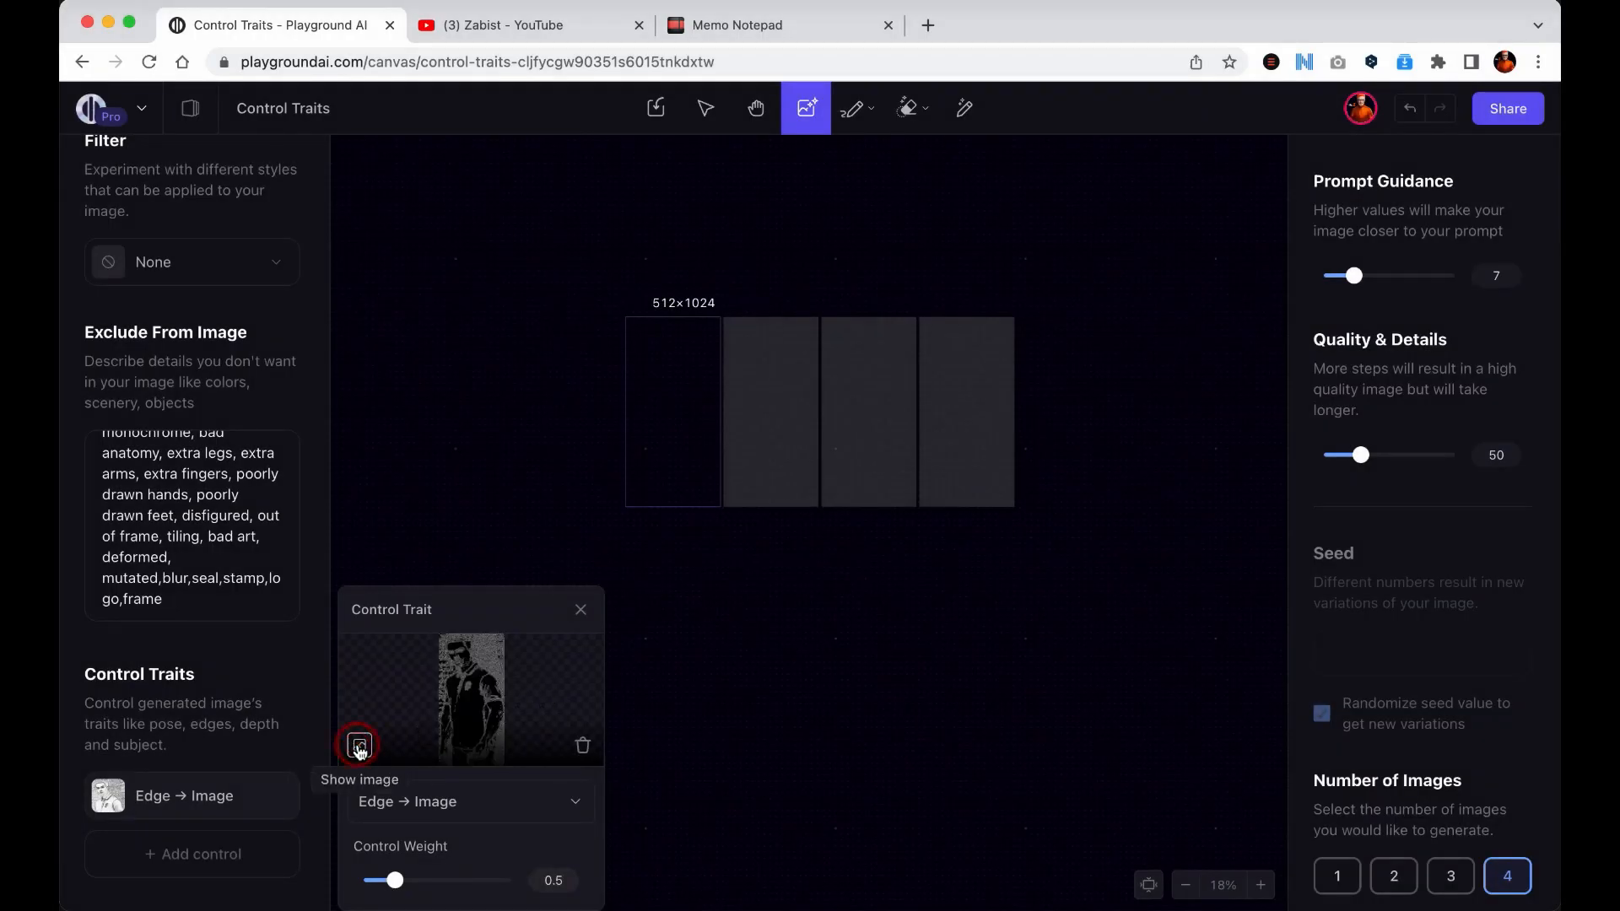
left_click(358, 746)
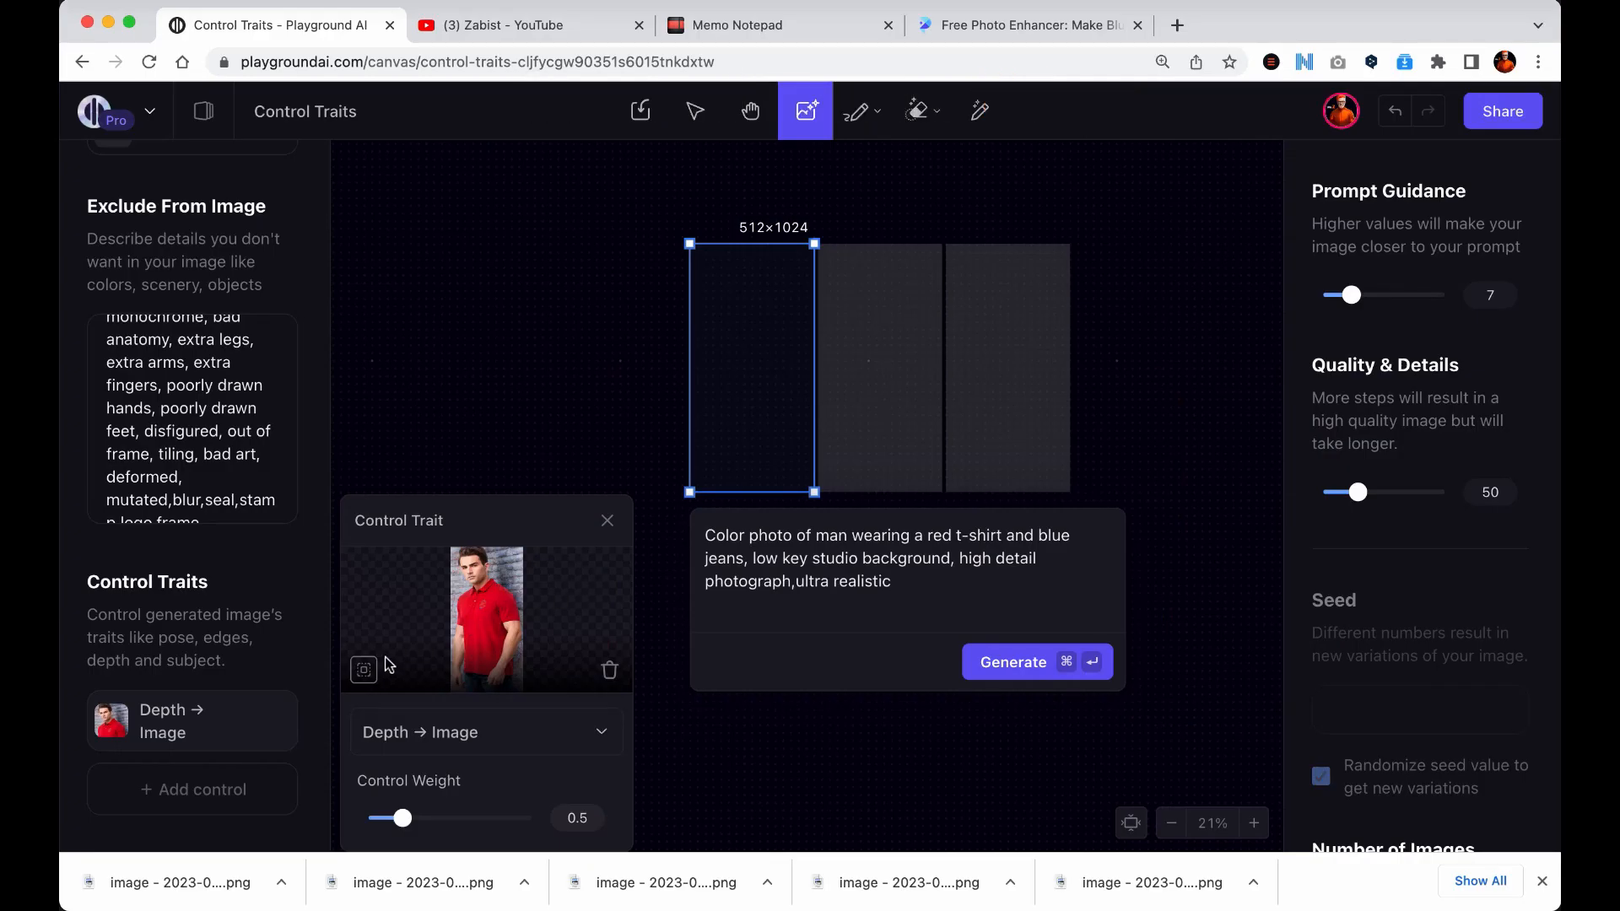
Delete the Depth → Image trait, leaving no control traits and the prompt unchanged.
left_click(363, 670)
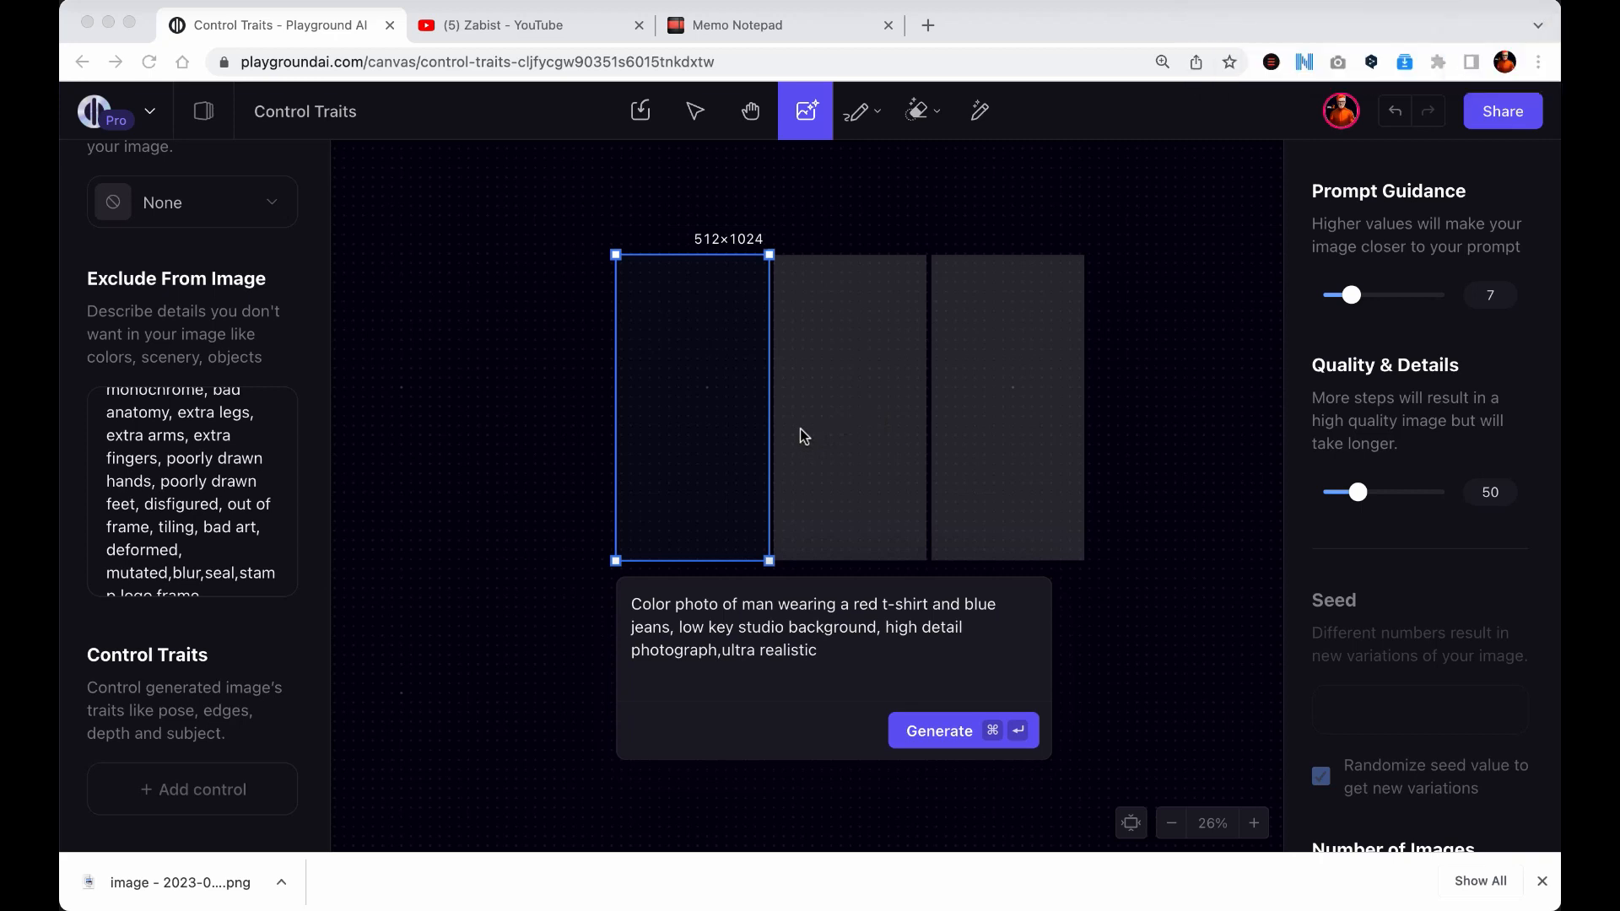
mouse_move(238, 772)
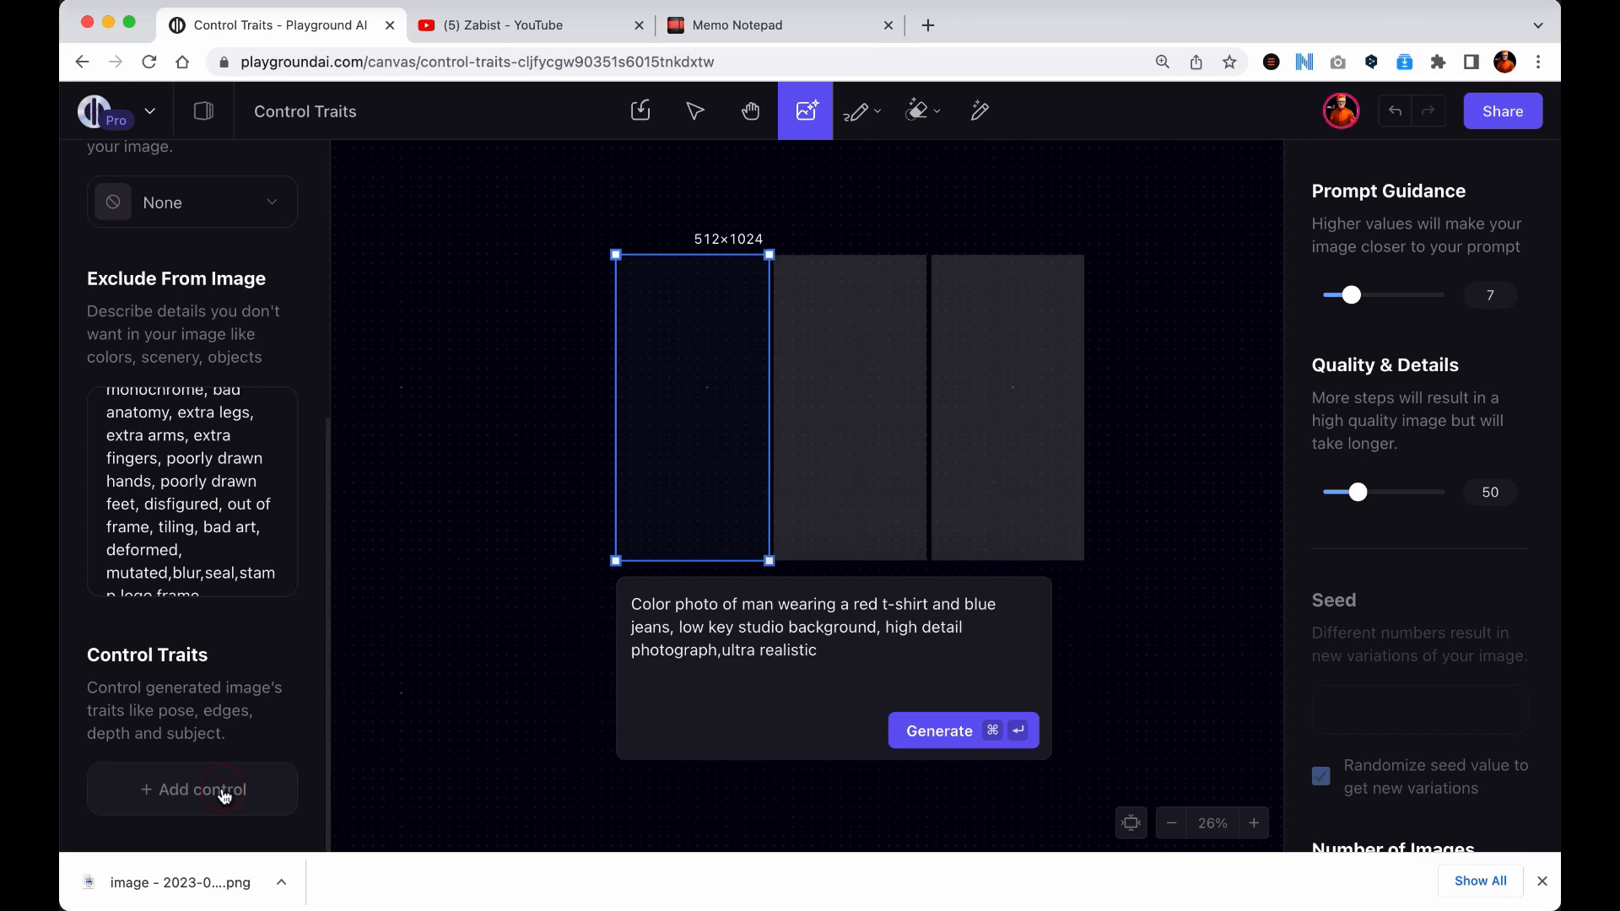
Add an Edge → Image trait with the sketch and generate three red polo shirt photos from it.
left_click(193, 790)
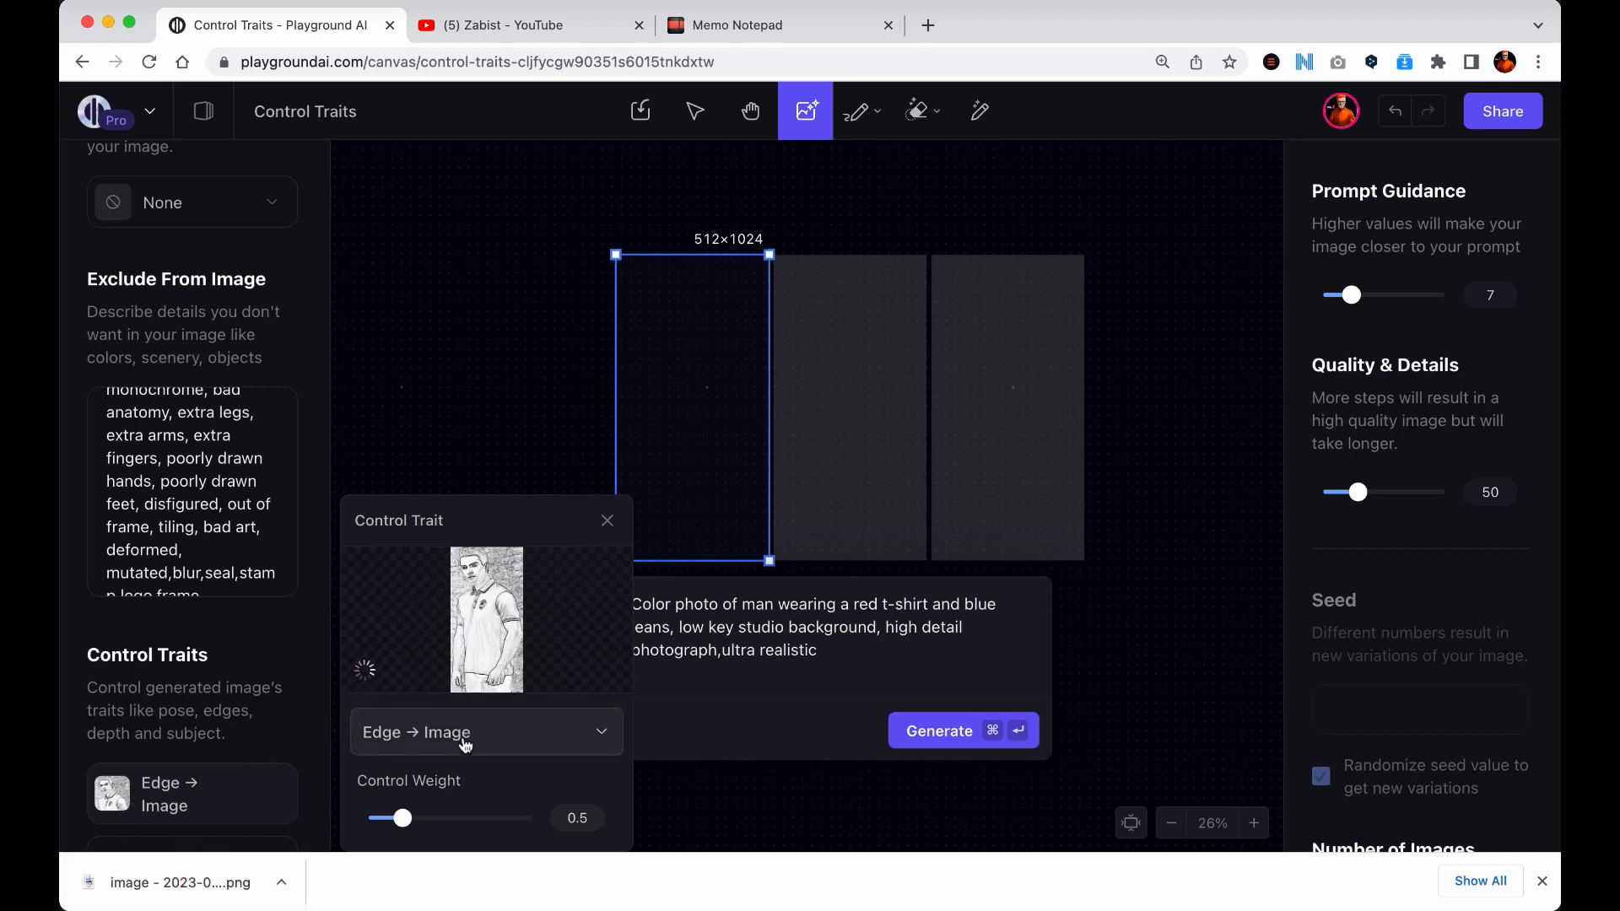
mouse_move(523, 746)
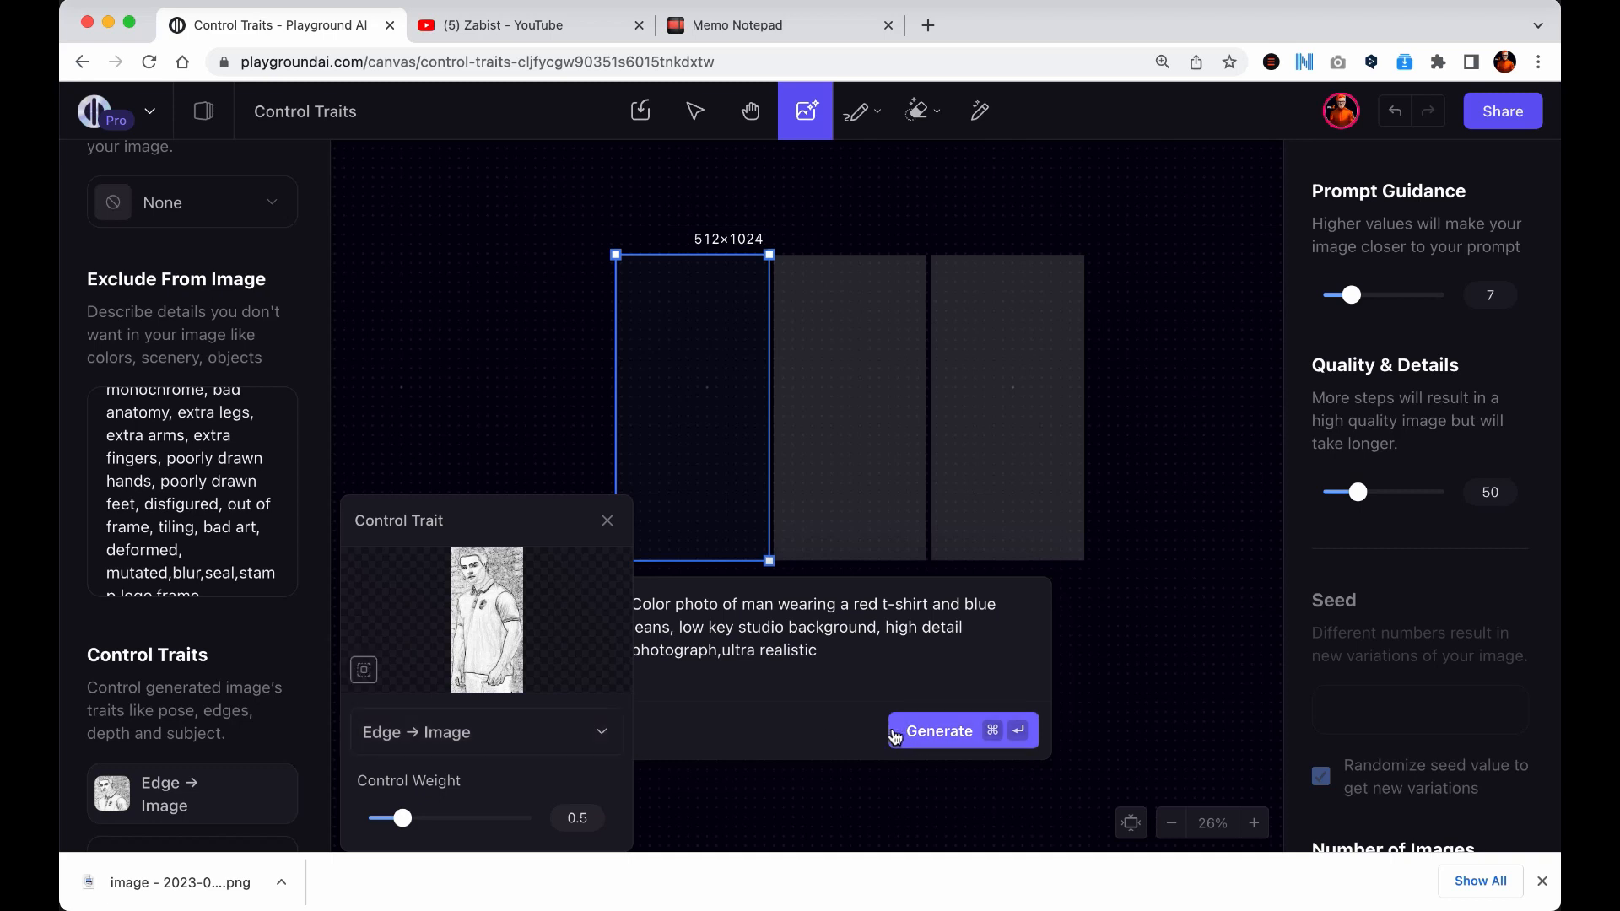
left_click(938, 731)
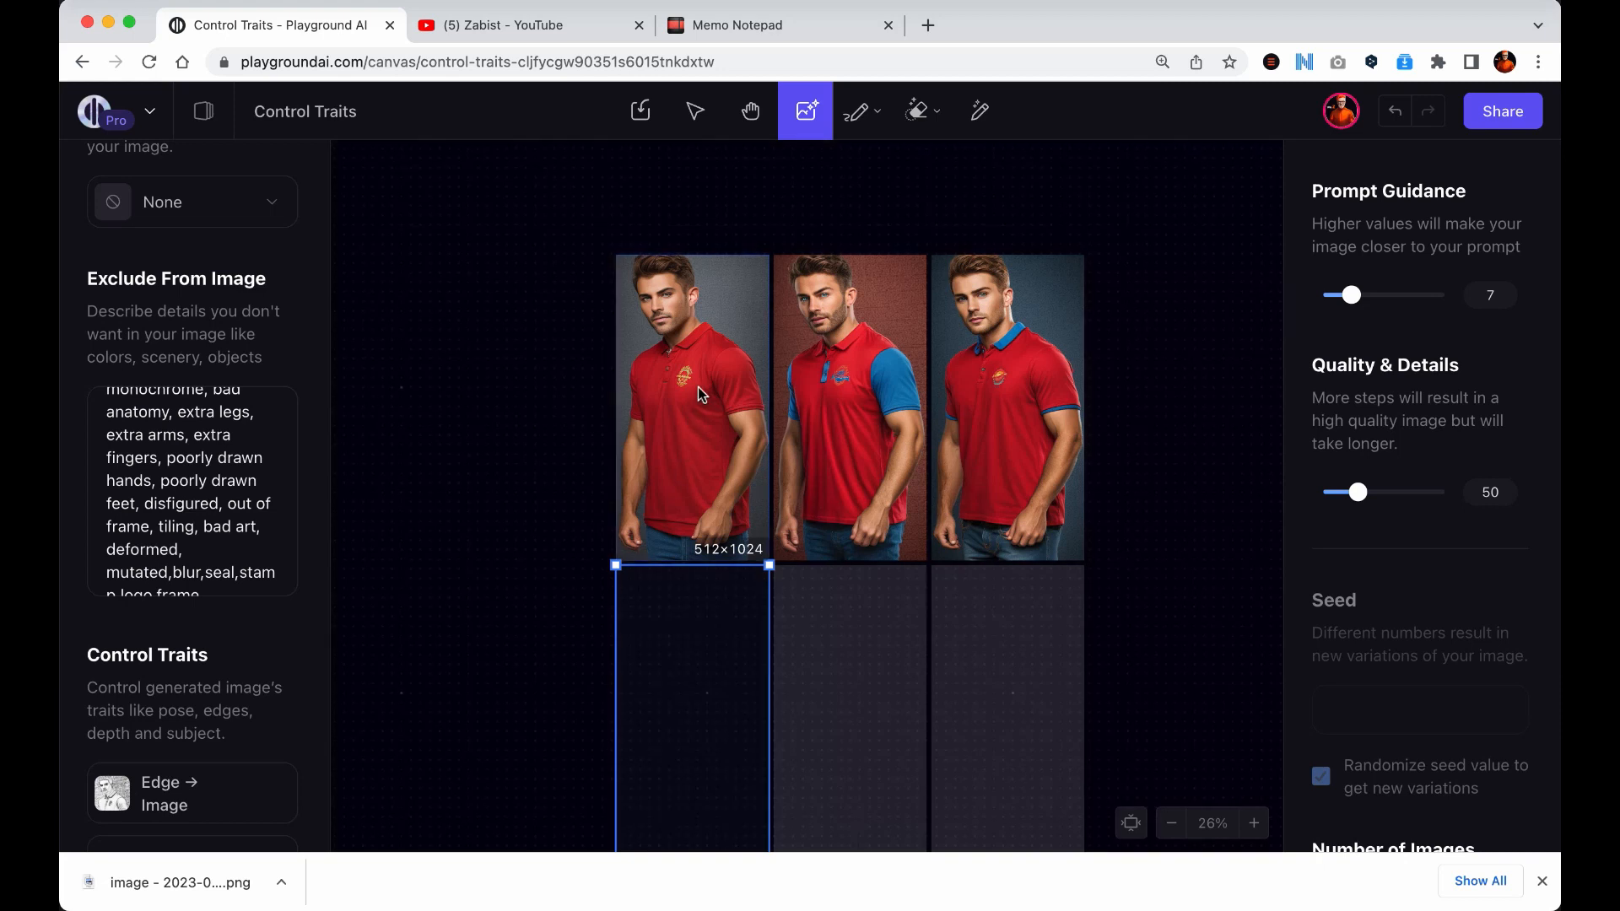
Download the first generated red-shirt photo and remove the sketch from the control trait.
left_click(692, 403)
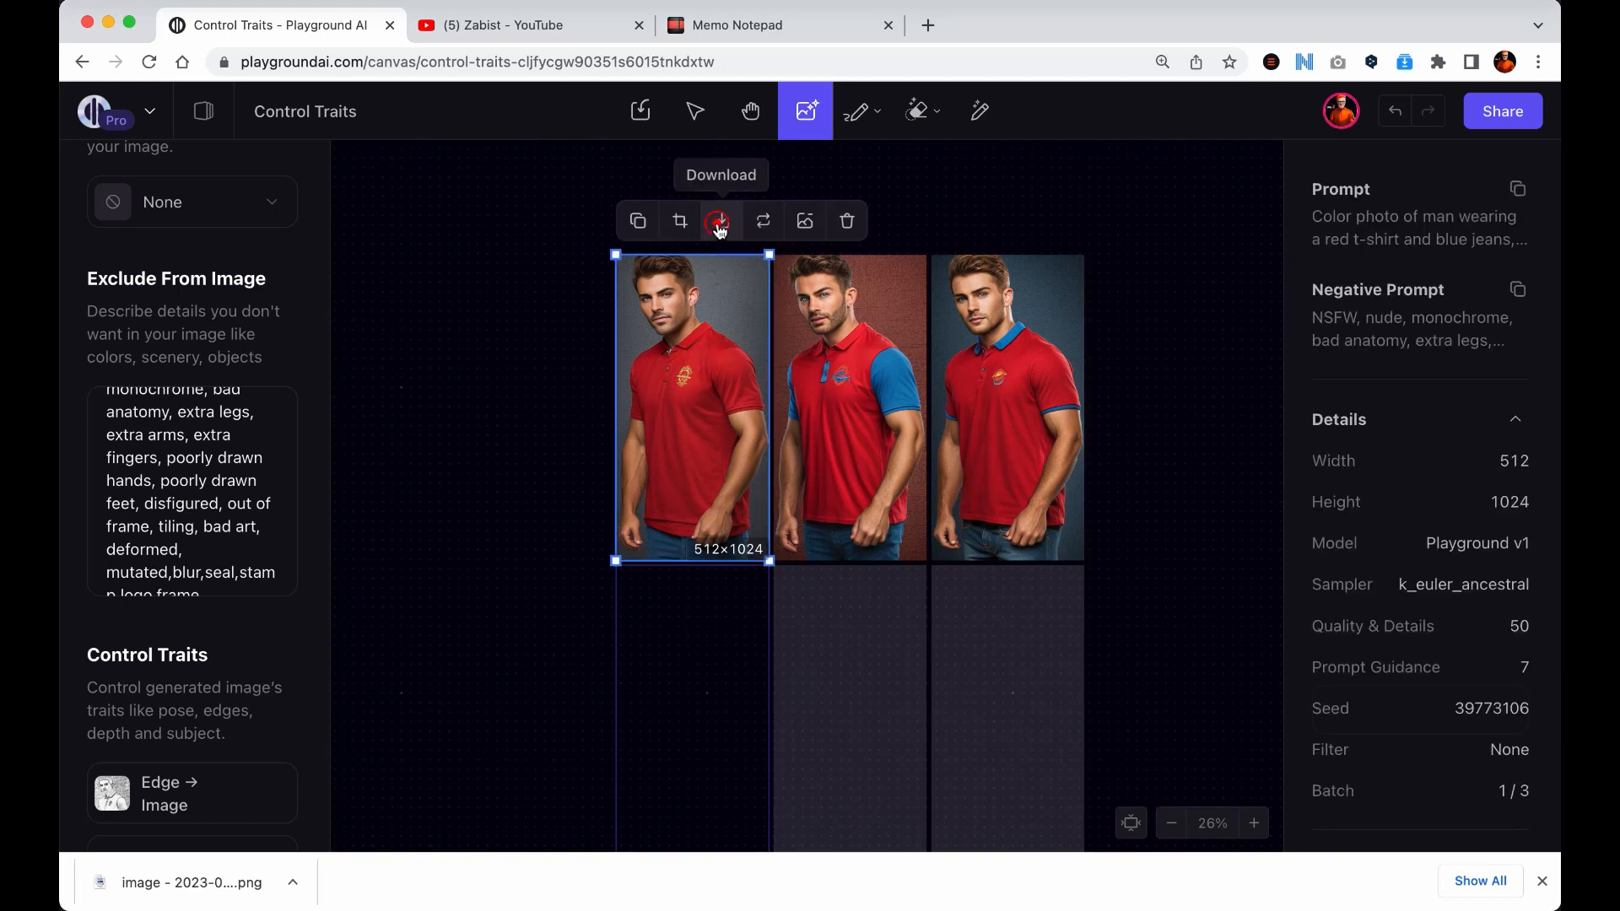
left_click(165, 793)
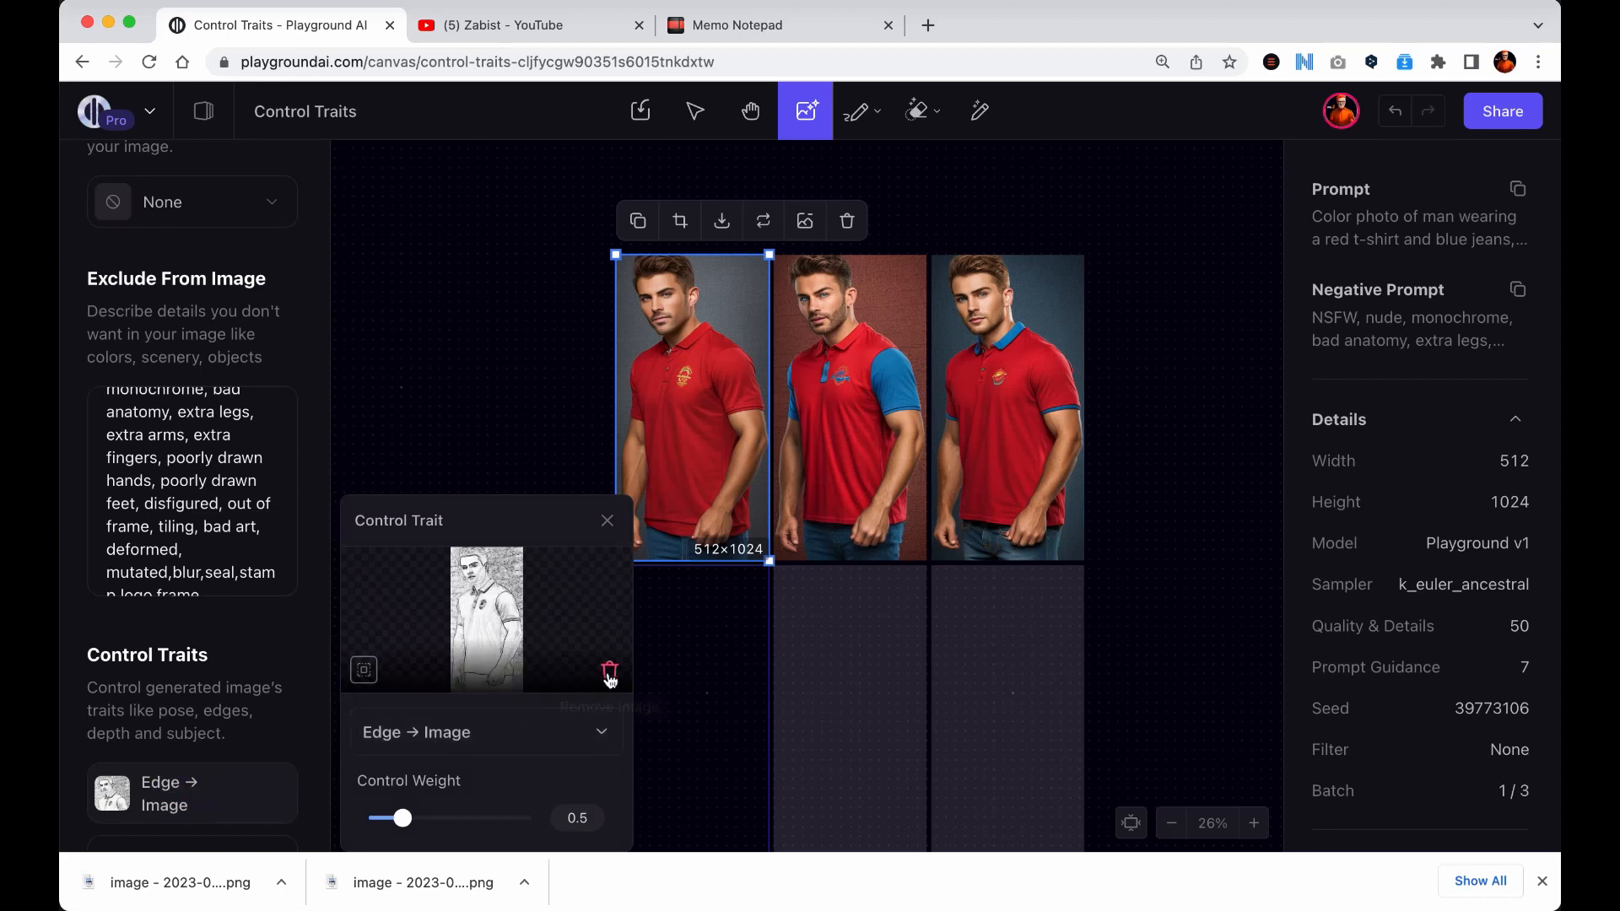
left_click(609, 670)
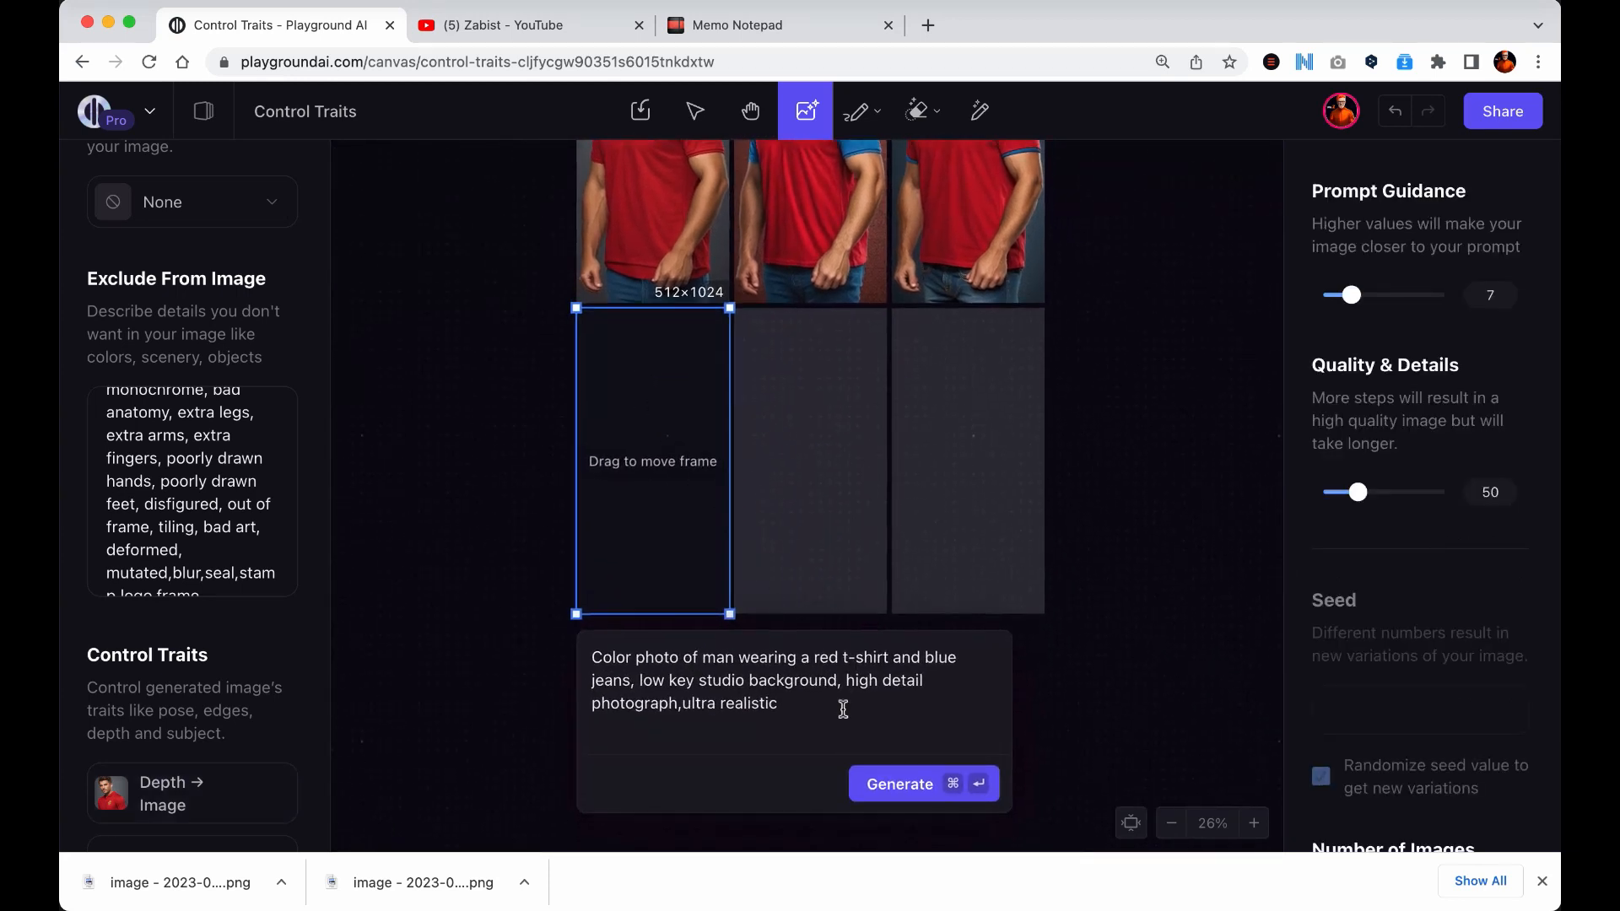
Generate the depth-guided row of photos, then switch the control trait to Pose → Image.
left_click(900, 784)
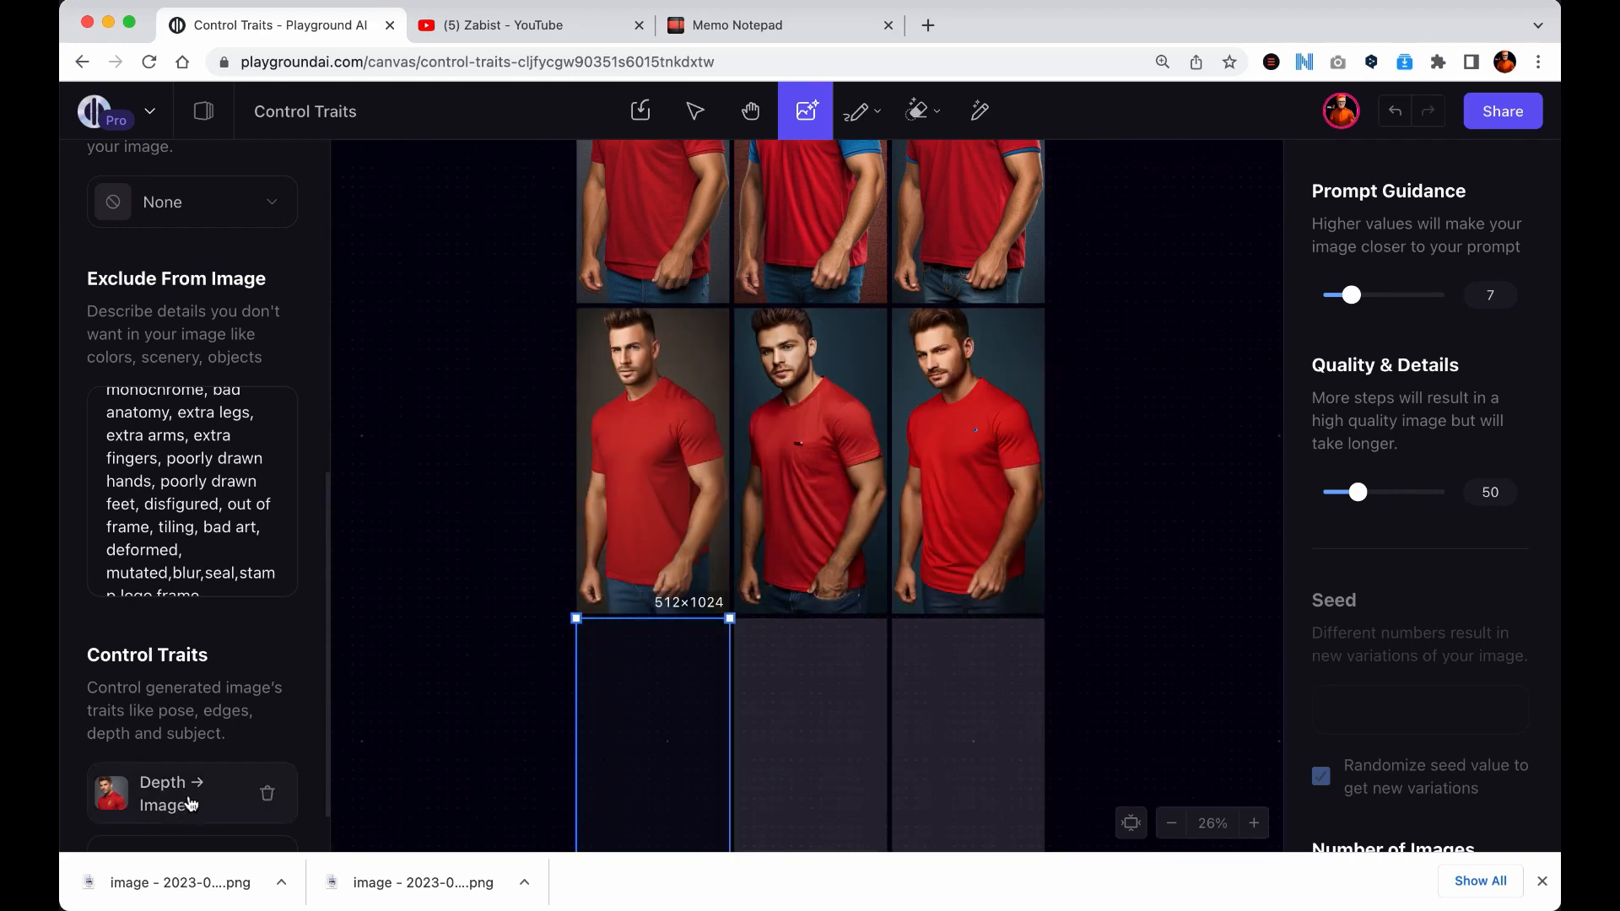
left_click(191, 793)
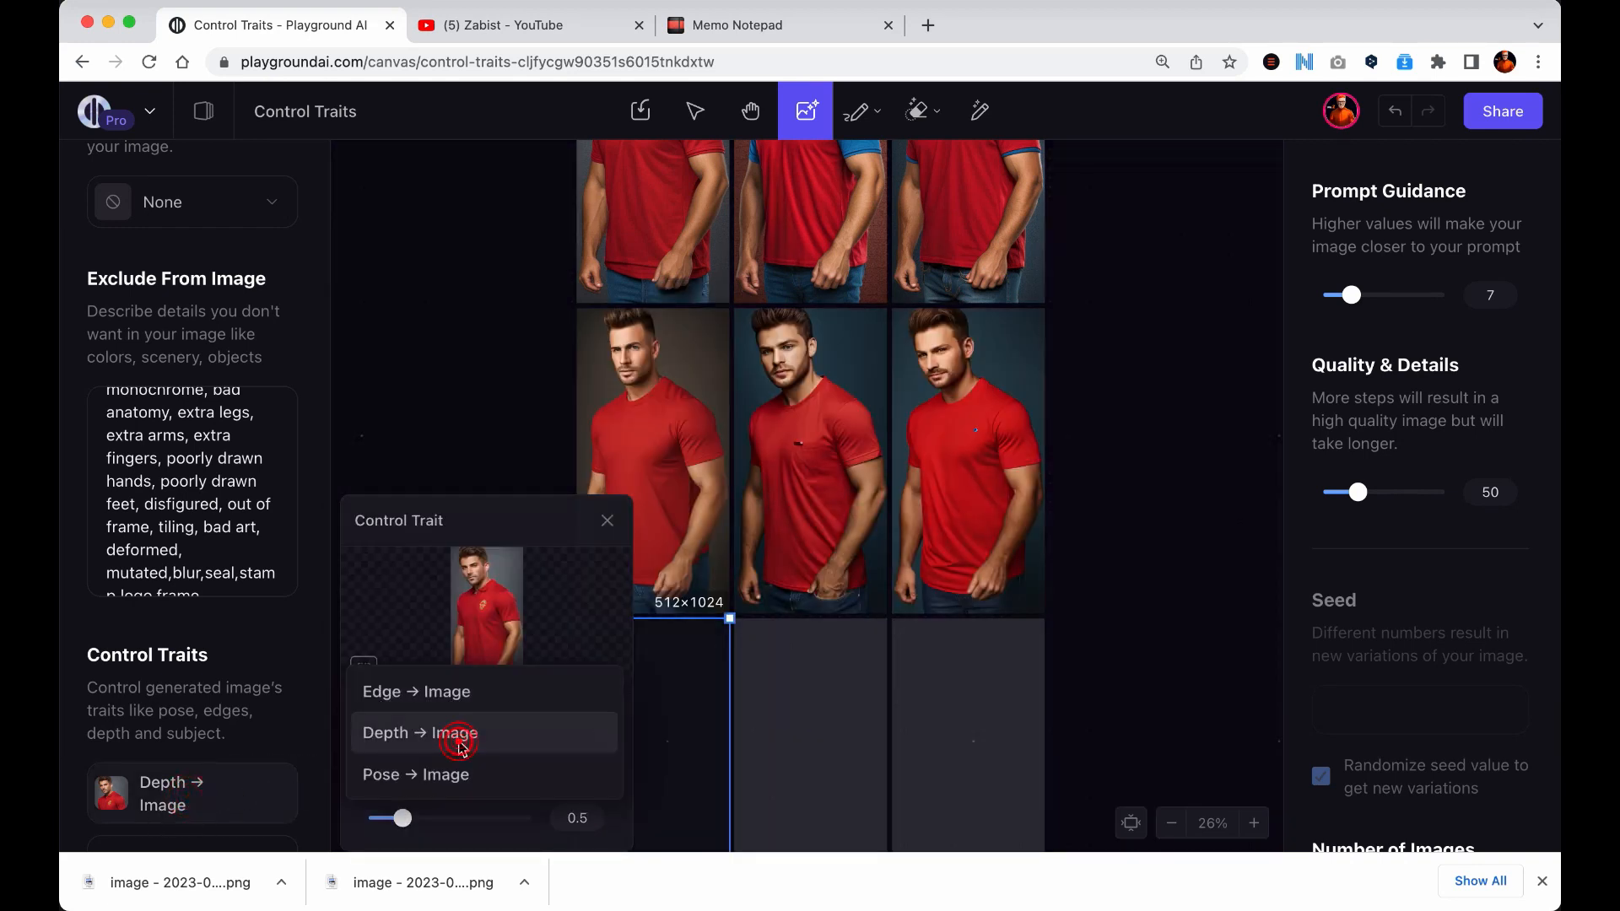
left_click(415, 774)
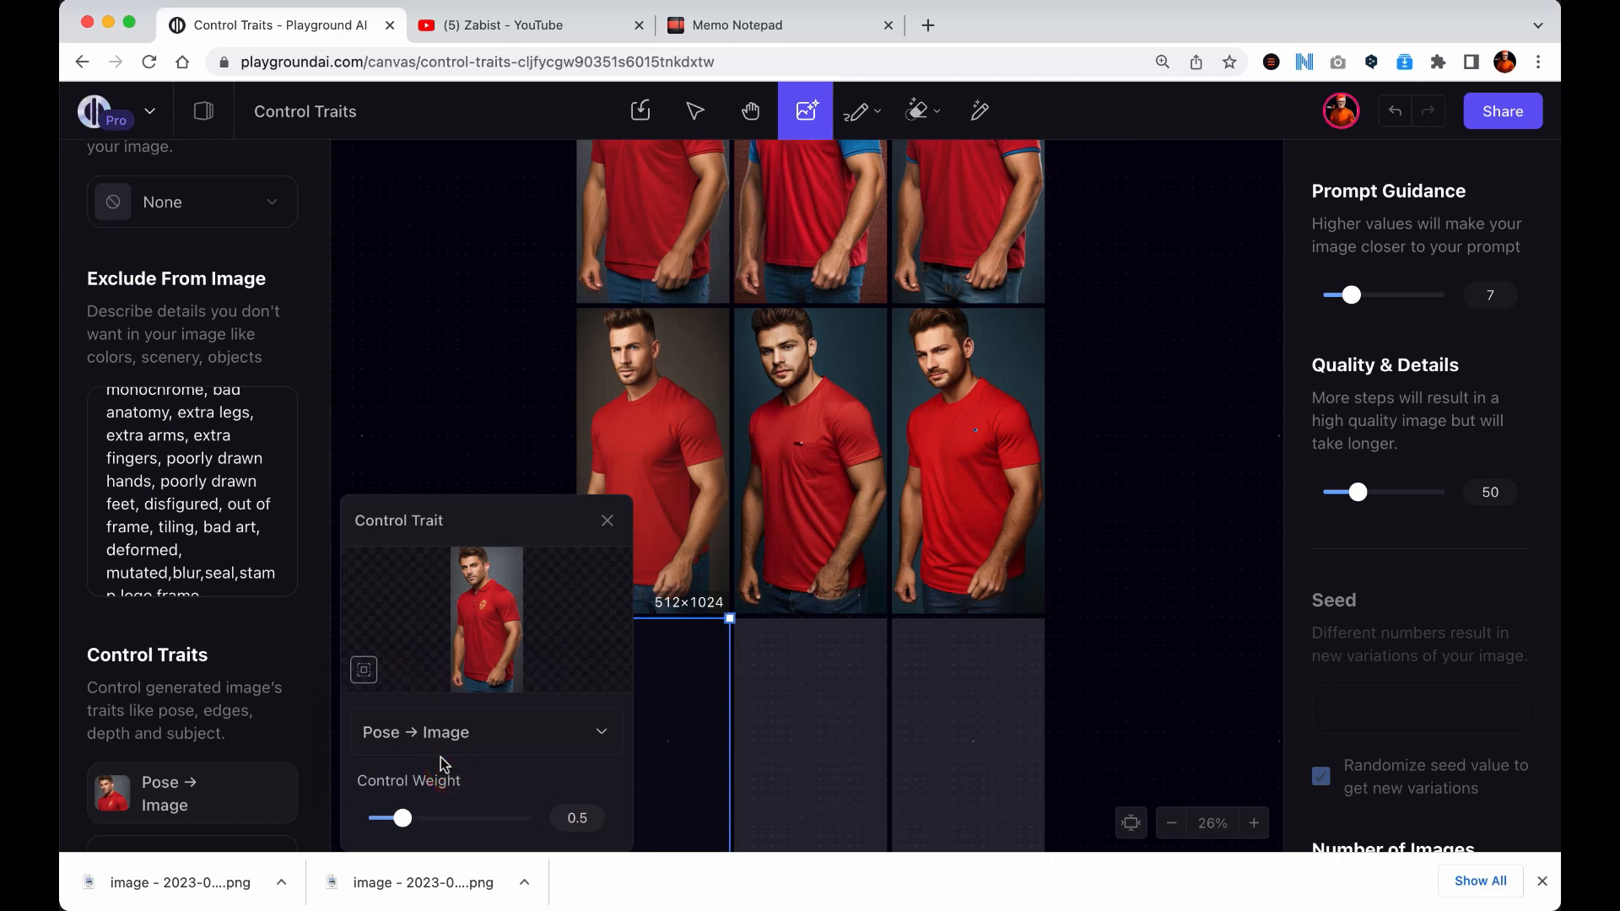
left_click(364, 670)
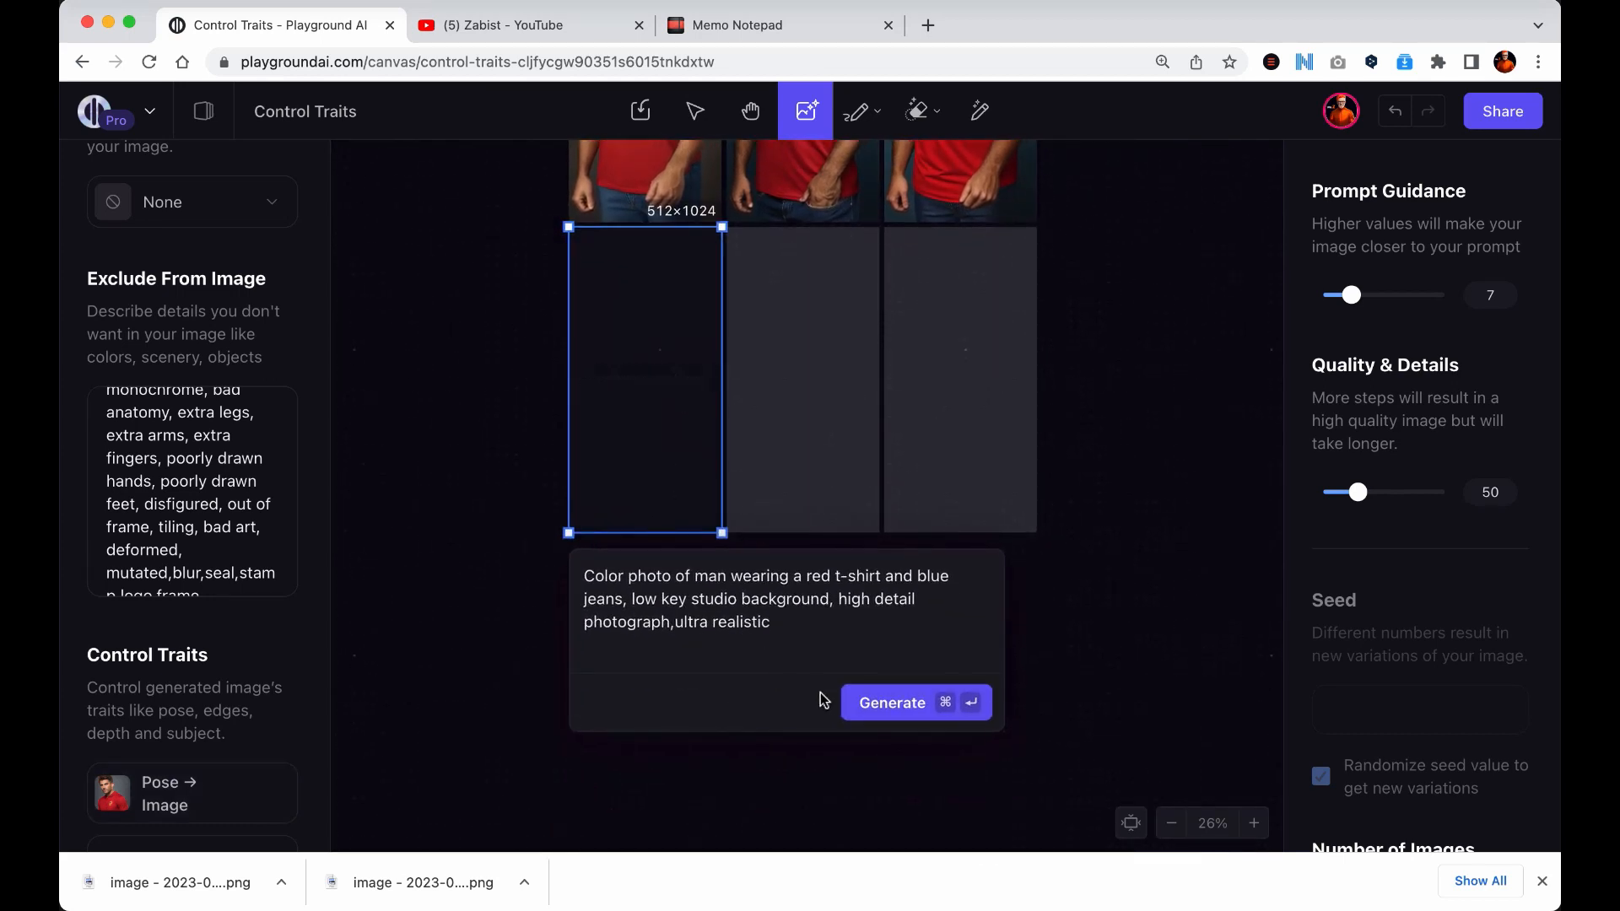
Generate the pose-guided third row, zoom out over the grid, and browse the style filter list.
left_click(891, 702)
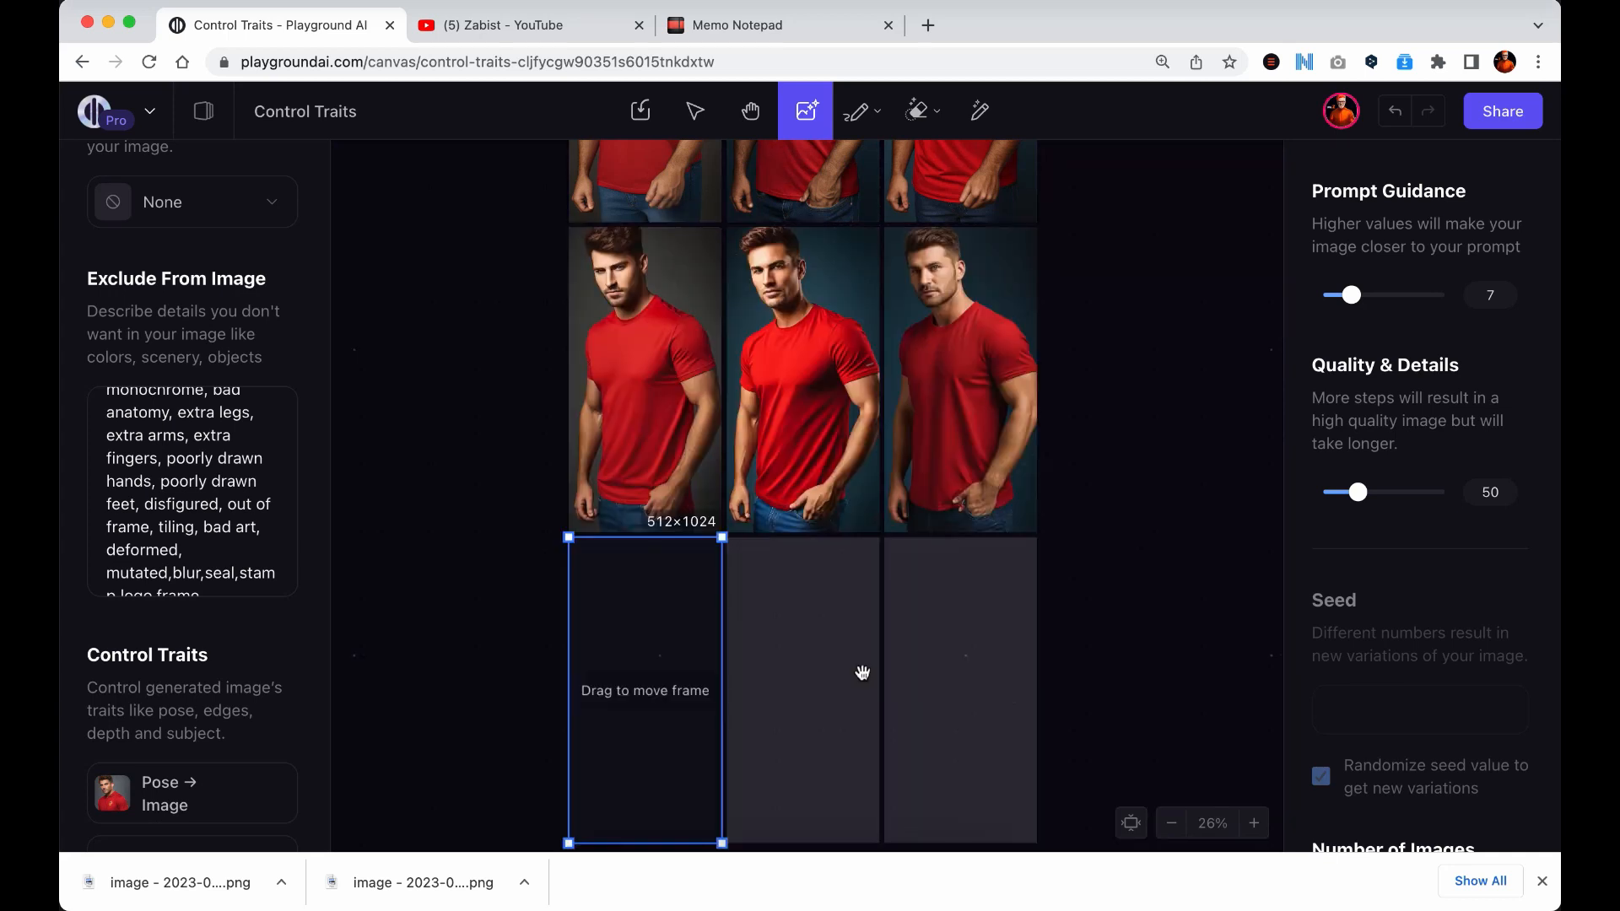
scroll("down", 3)
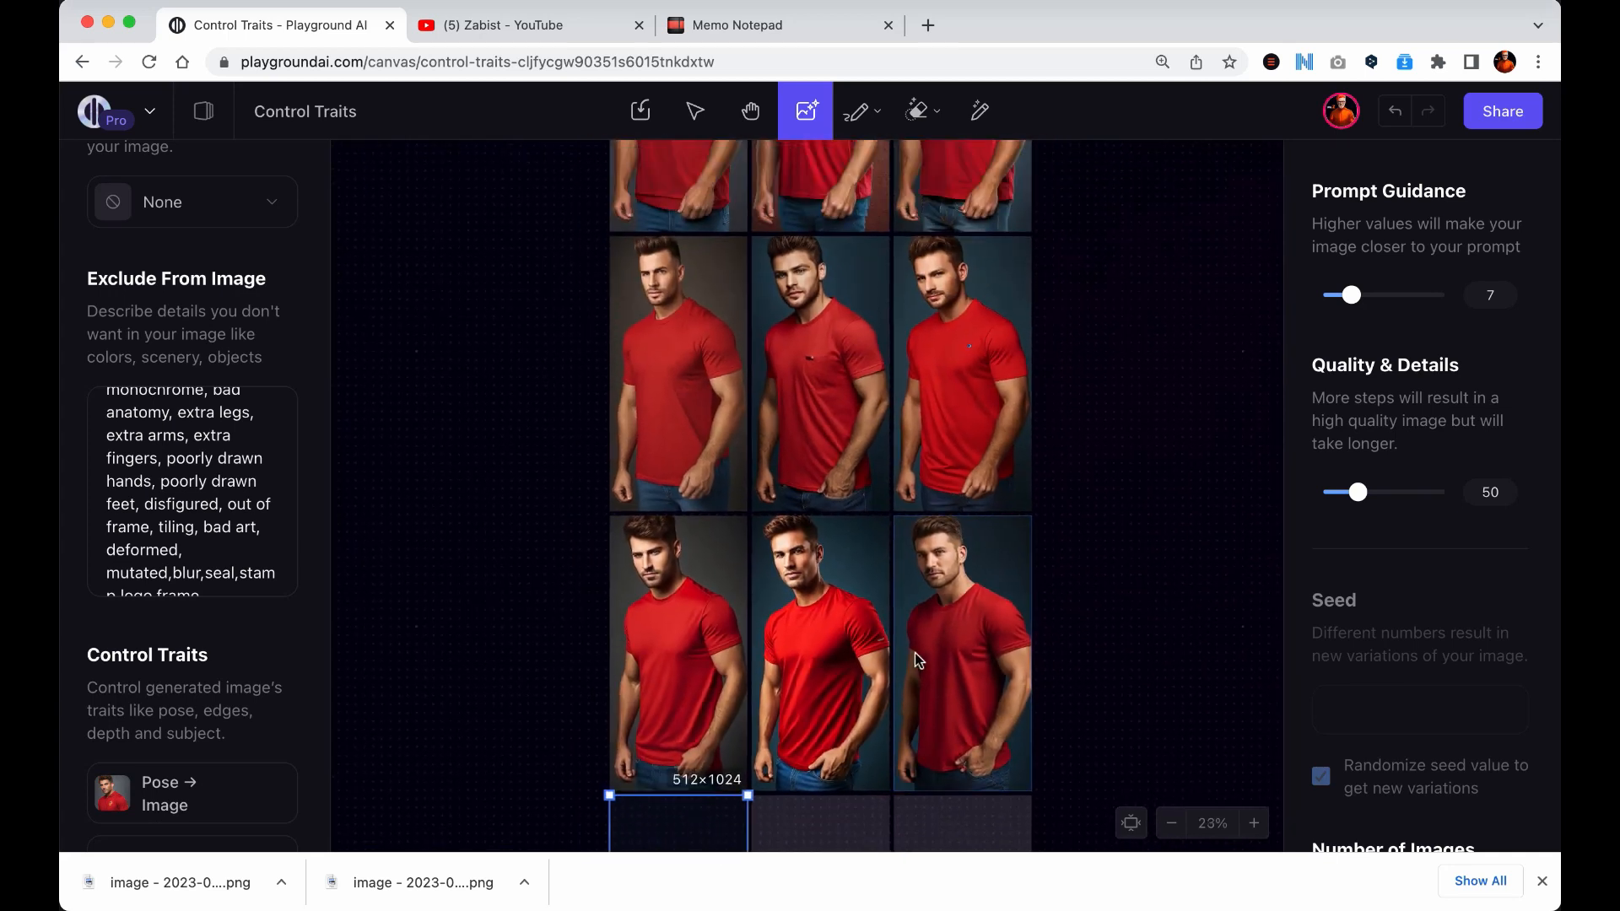
scroll("down", 3)
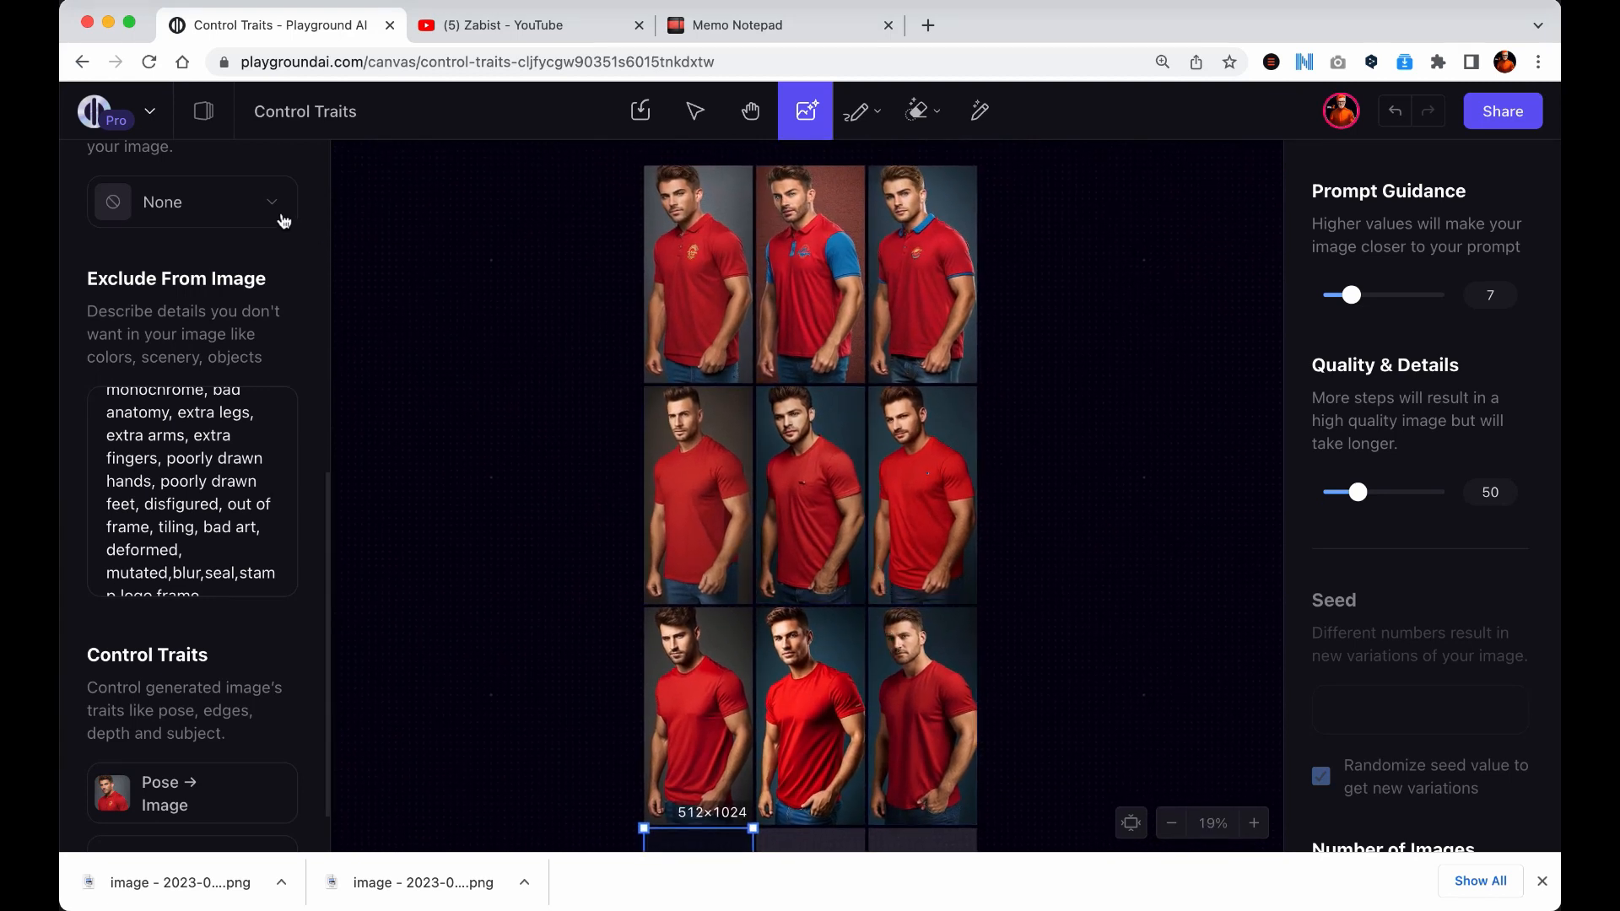
left_click(191, 201)
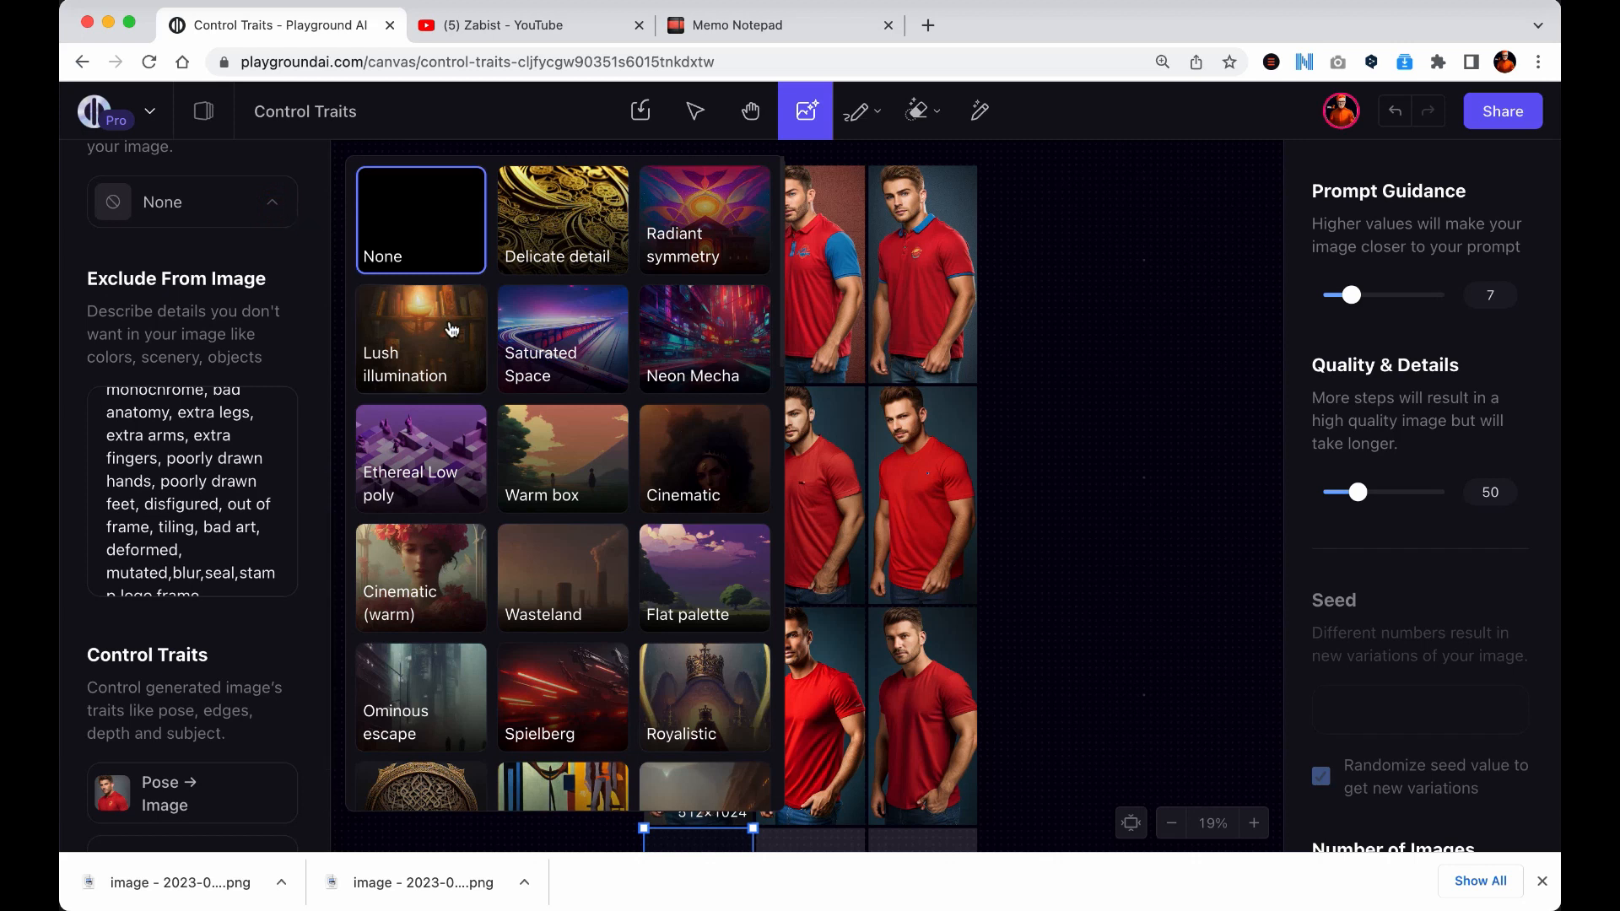
scroll("down", 3)
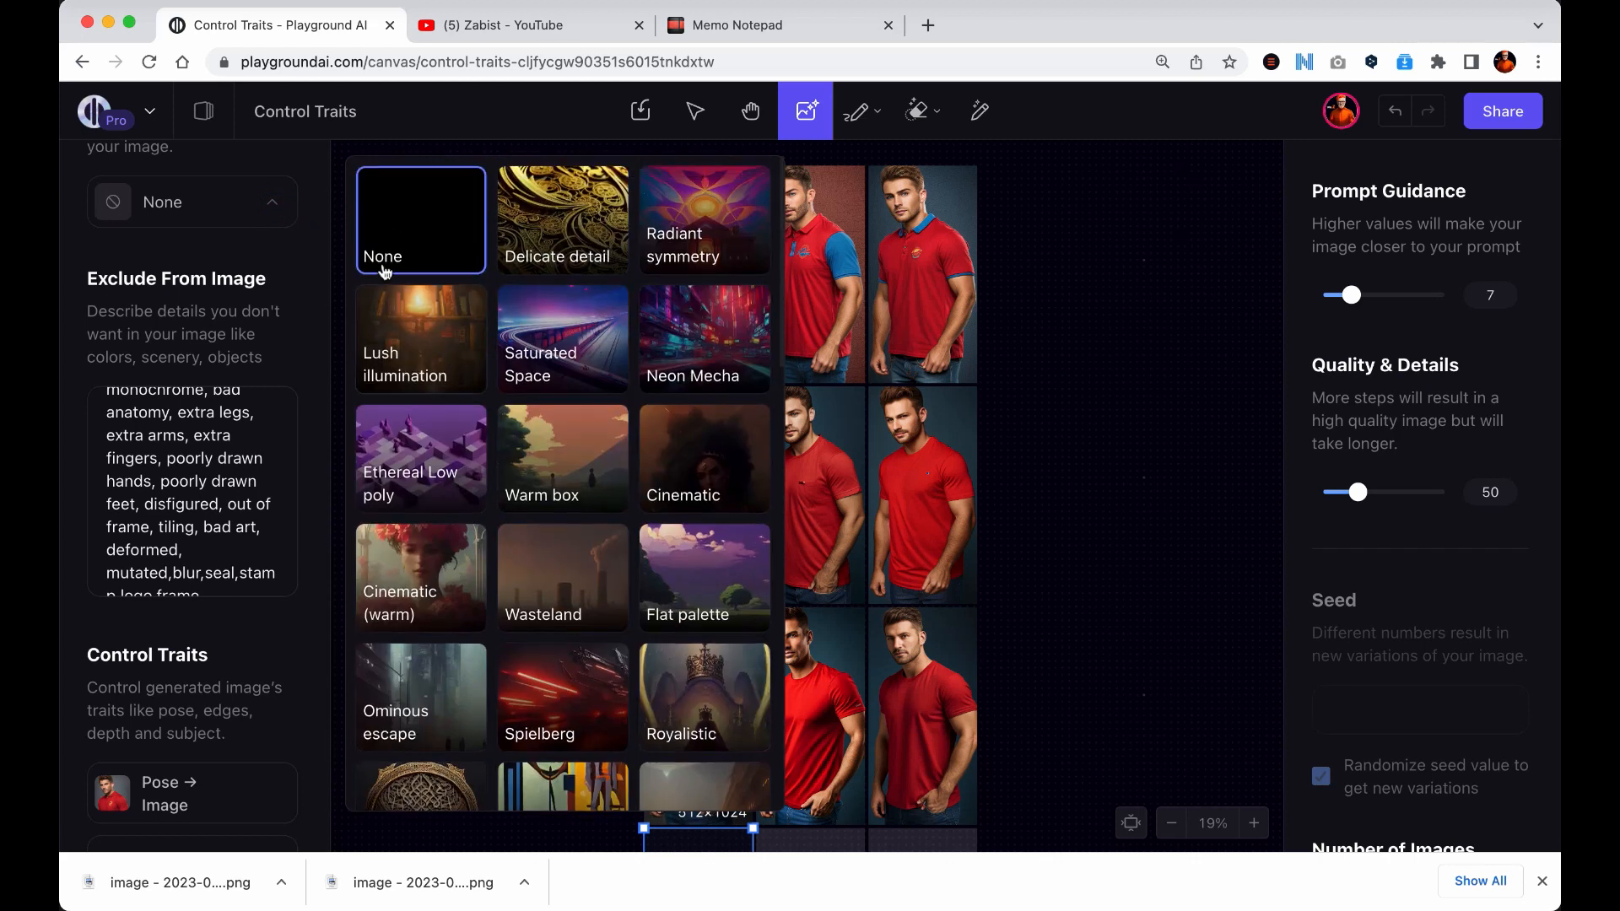
mouse_move(262, 215)
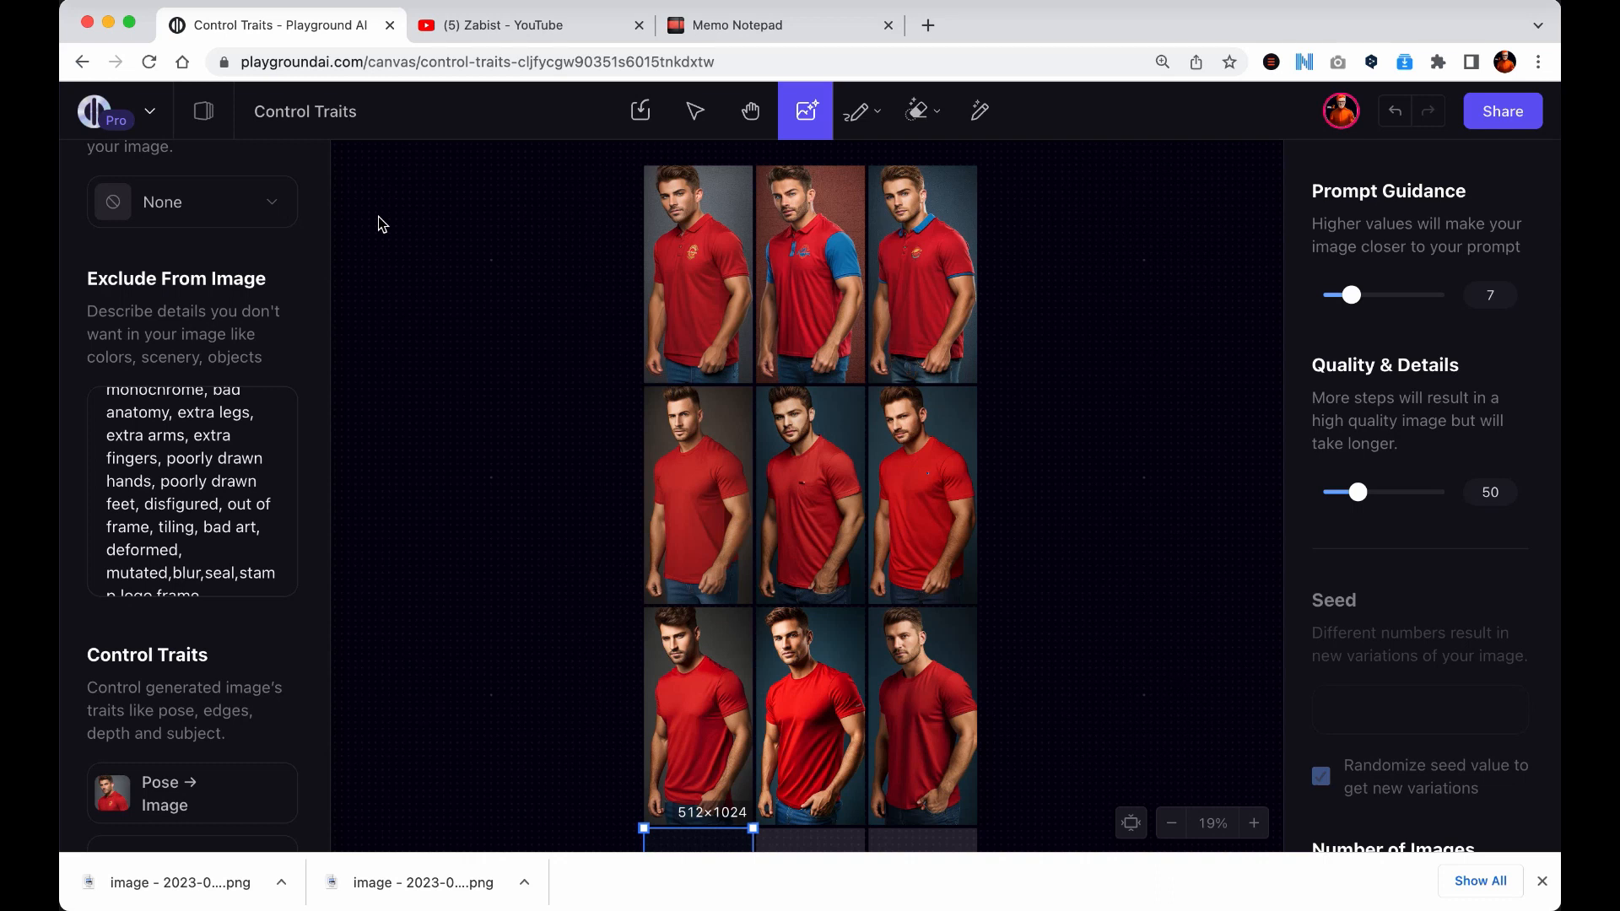
mouse_move(390, 579)
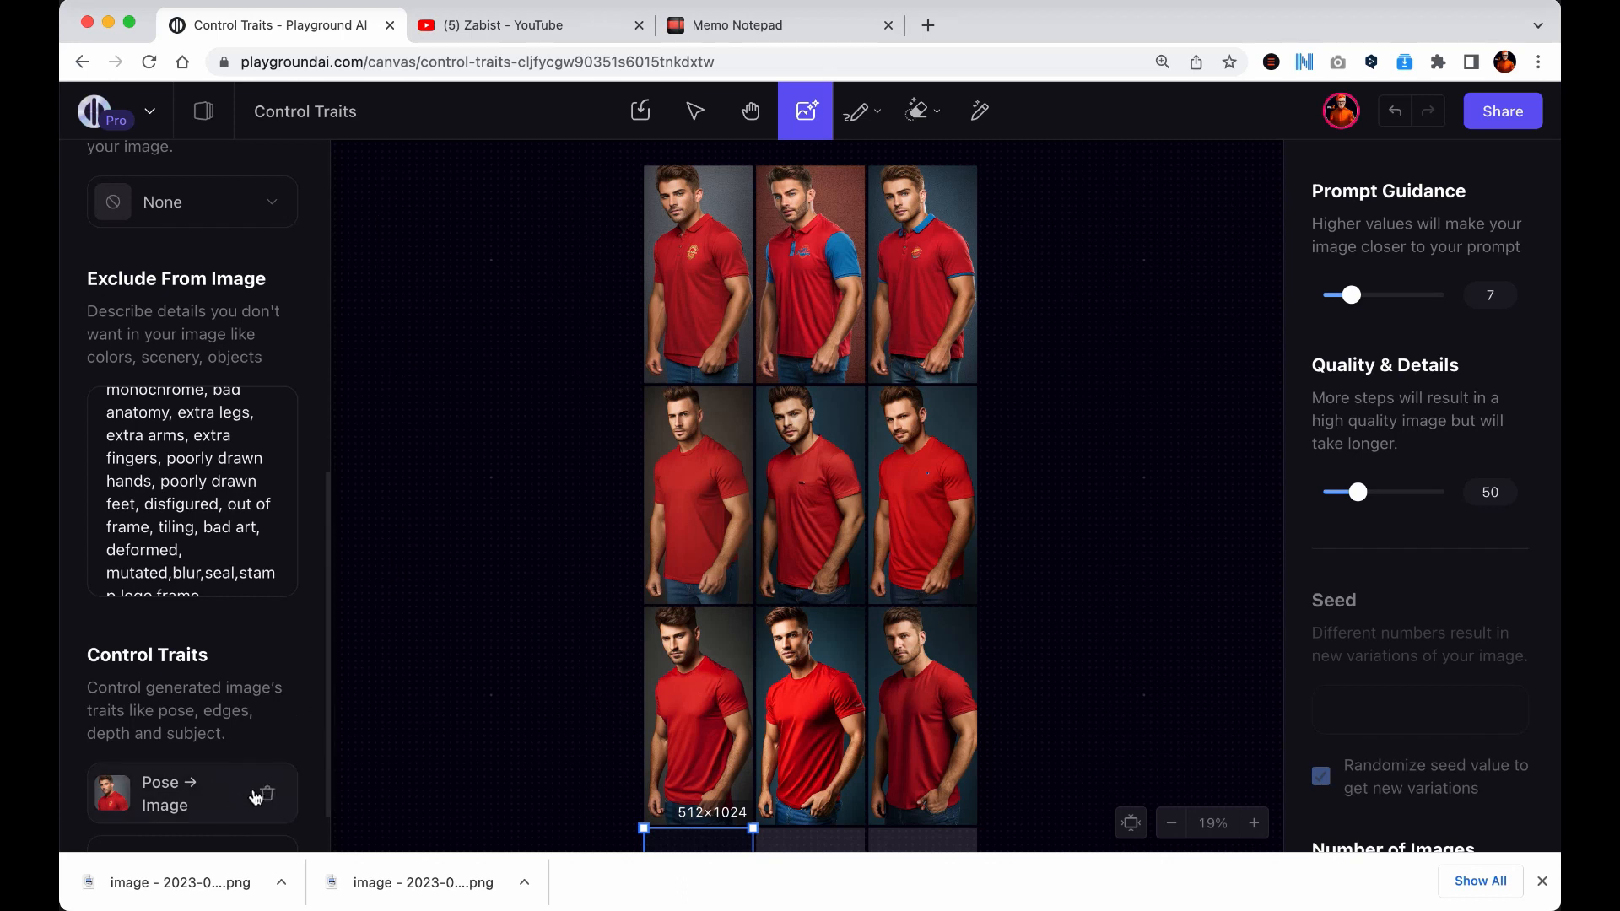
Remove the pose control trait and move the top-left red-shirt photo aside to make room for a new frame.
left_click(263, 794)
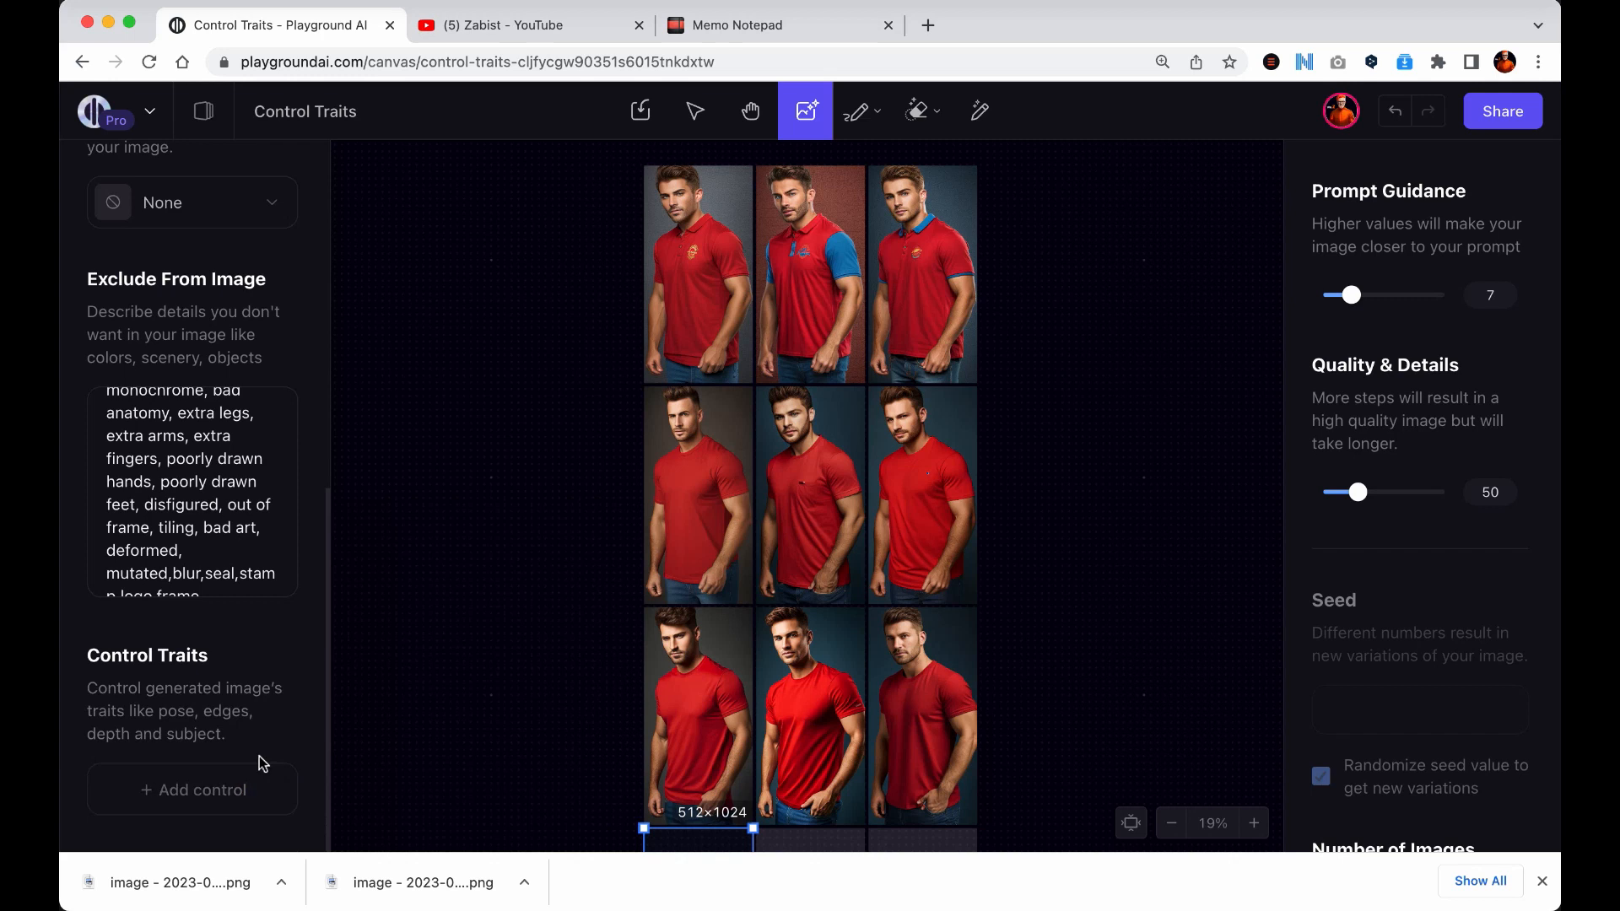
left_click(694, 274)
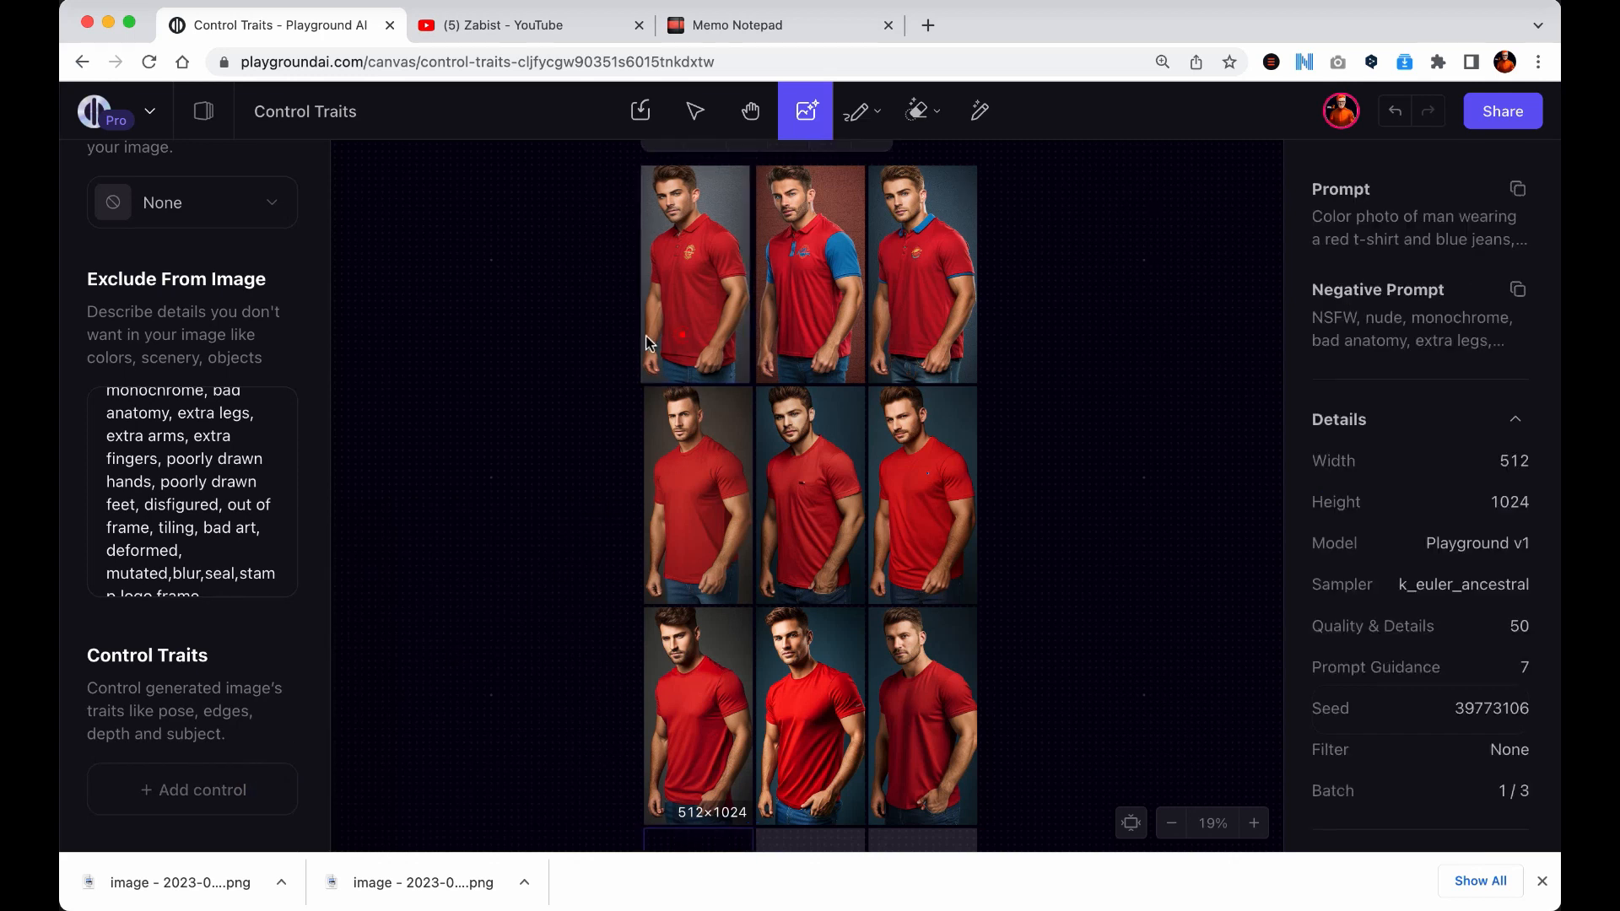
left_click_drag(694, 273, 532, 268)
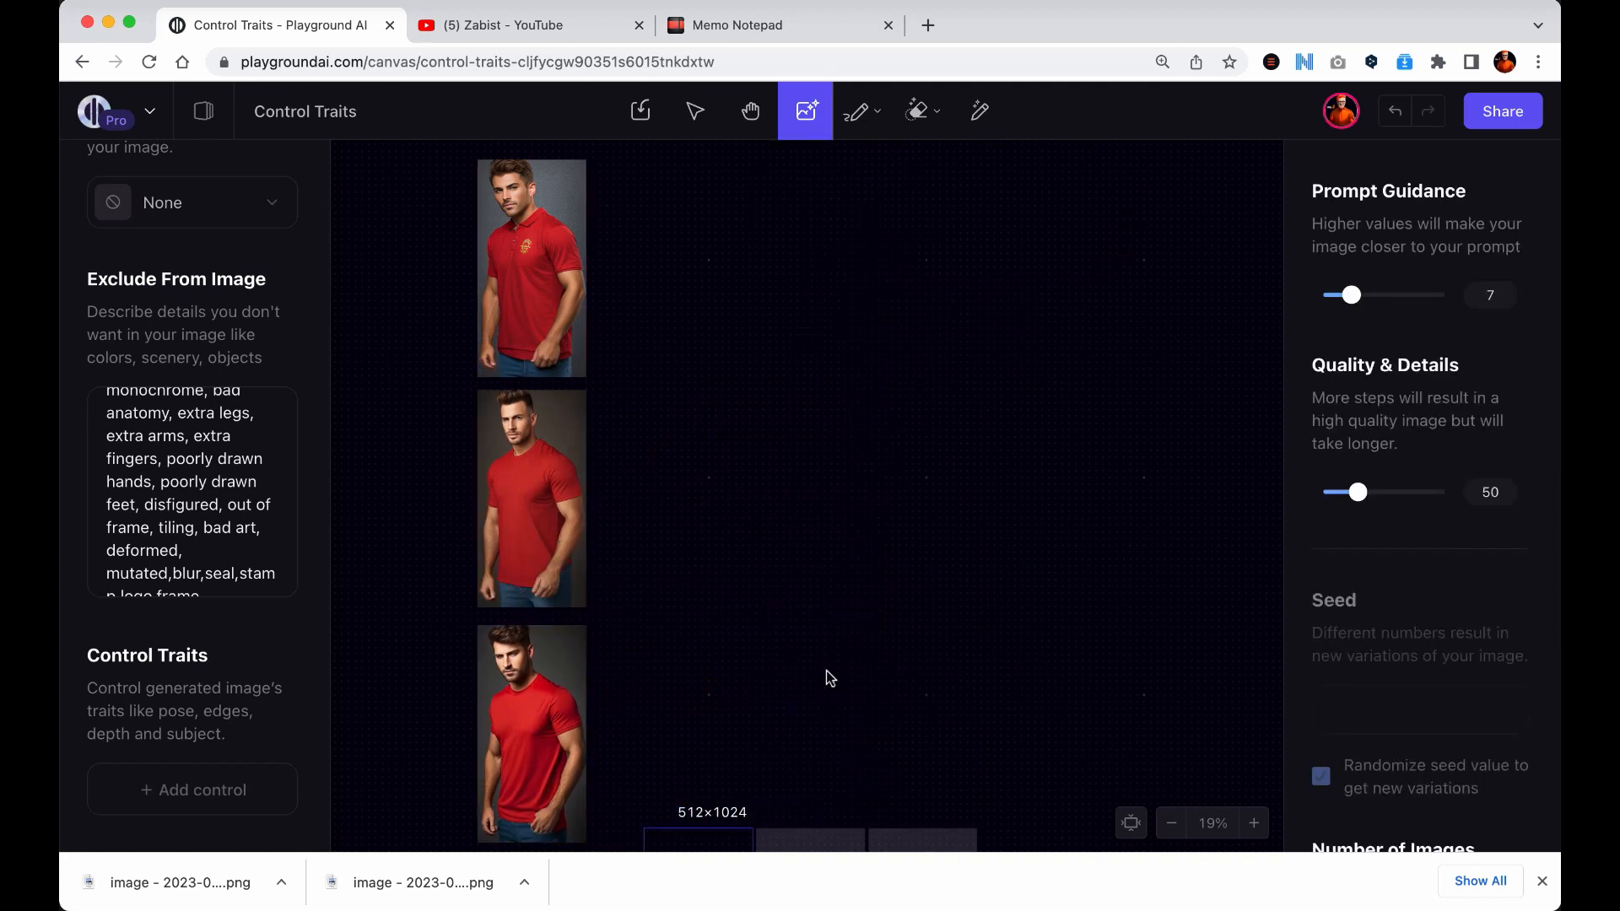
left_click(530, 268)
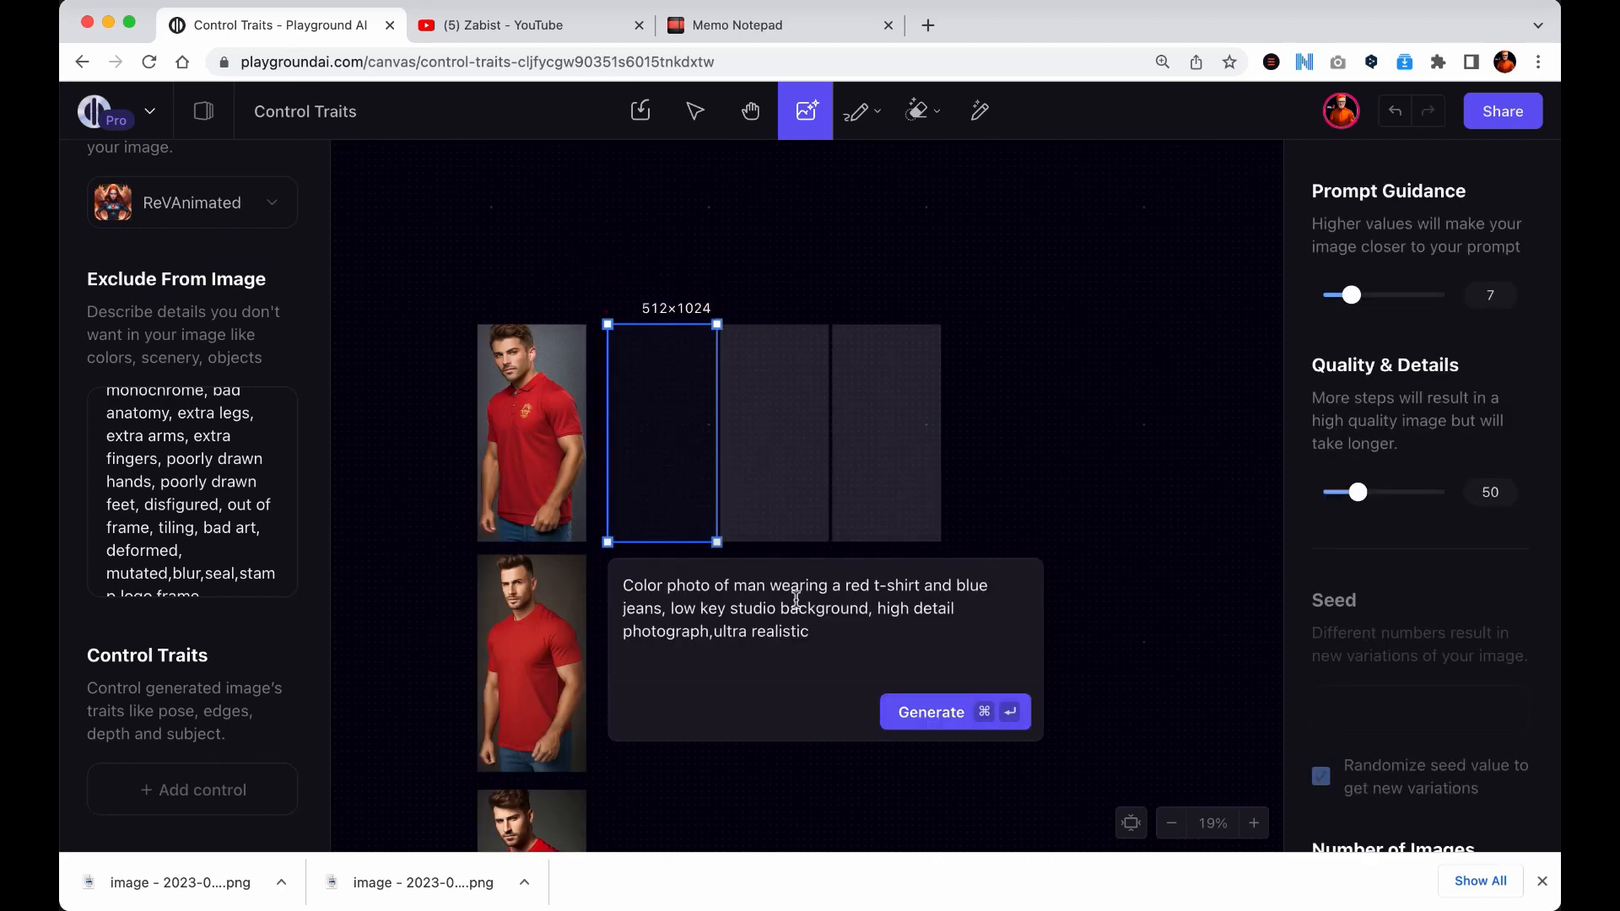
Generate the ReVAnimated red-shirt variants and select the second photo to compare its details.
left_click(930, 713)
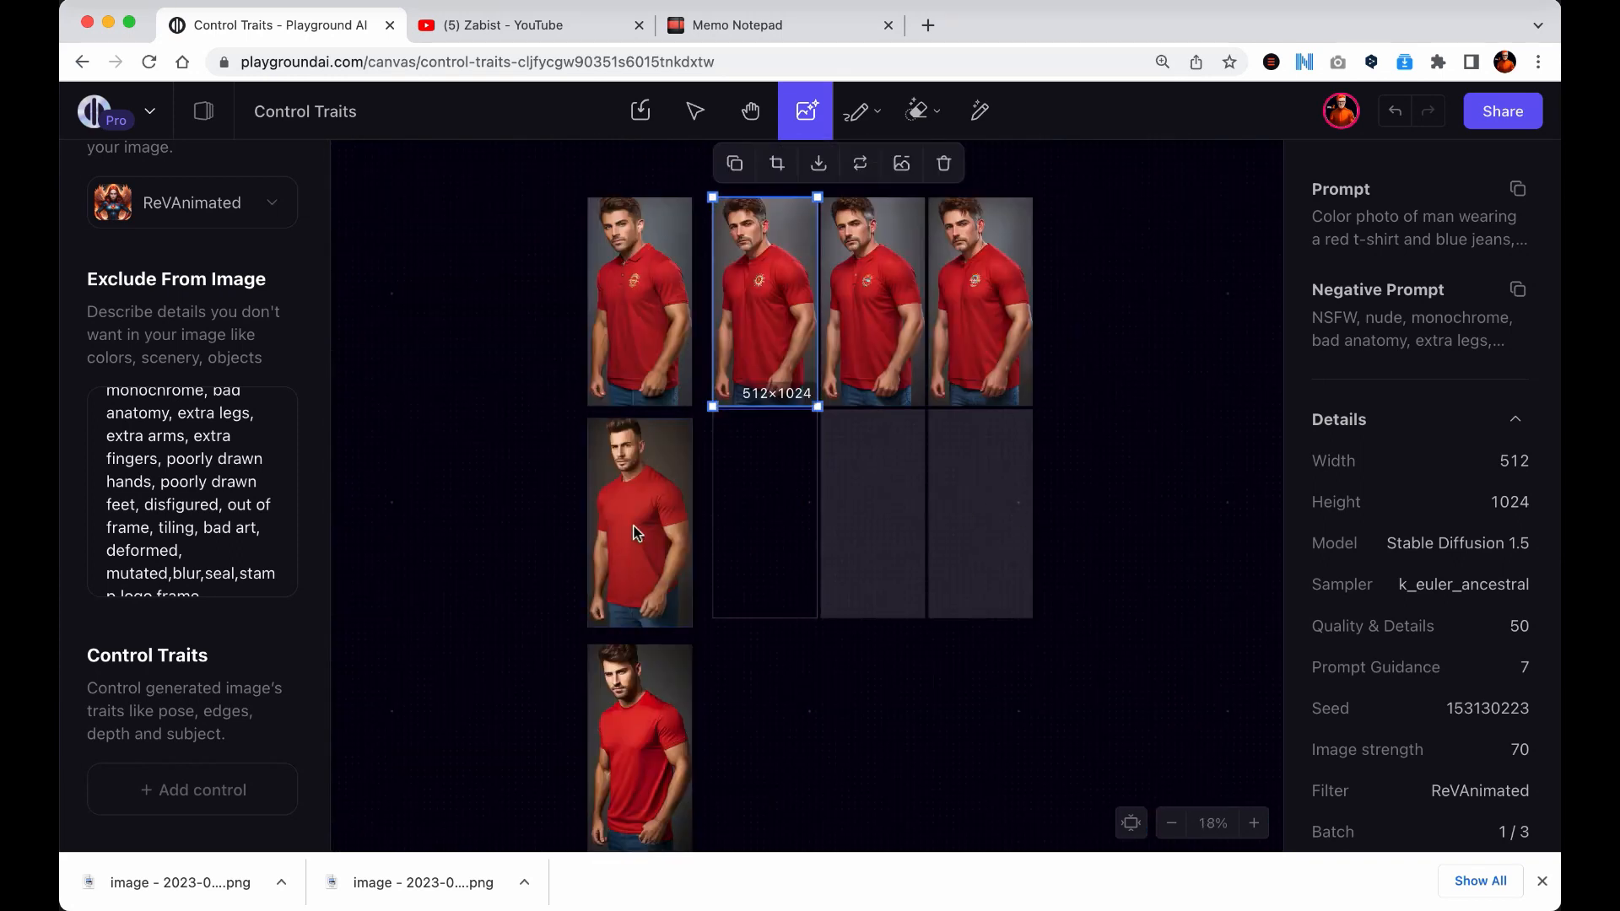
left_click(638, 521)
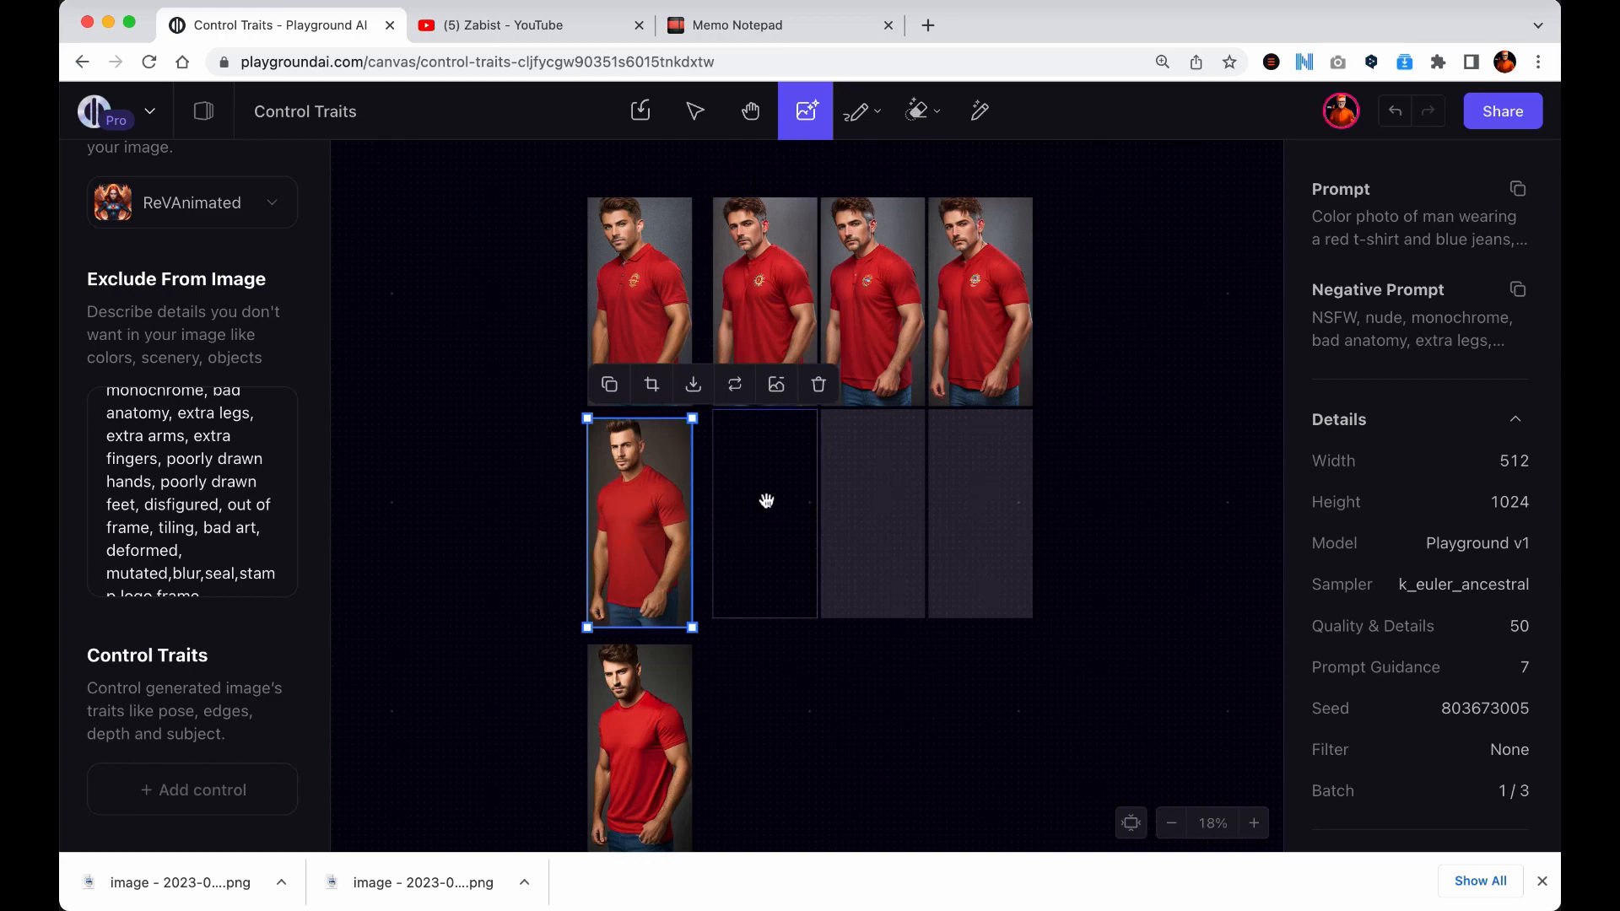